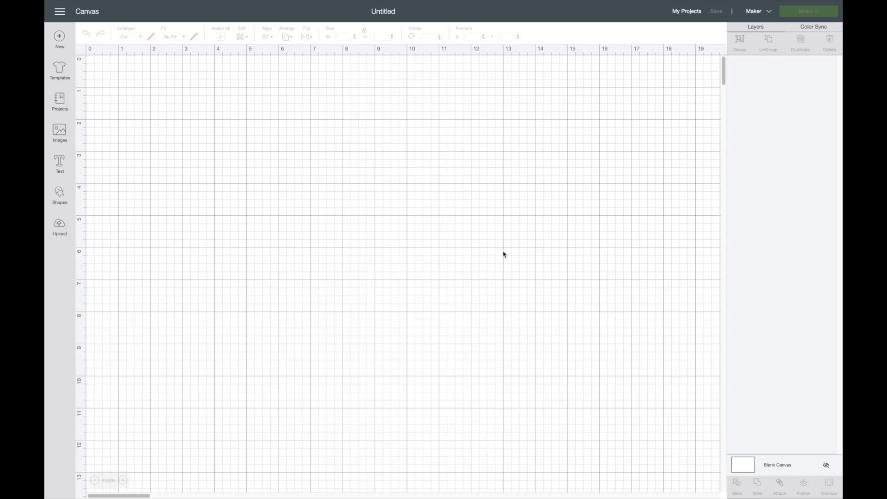
mouse_move(752, 11)
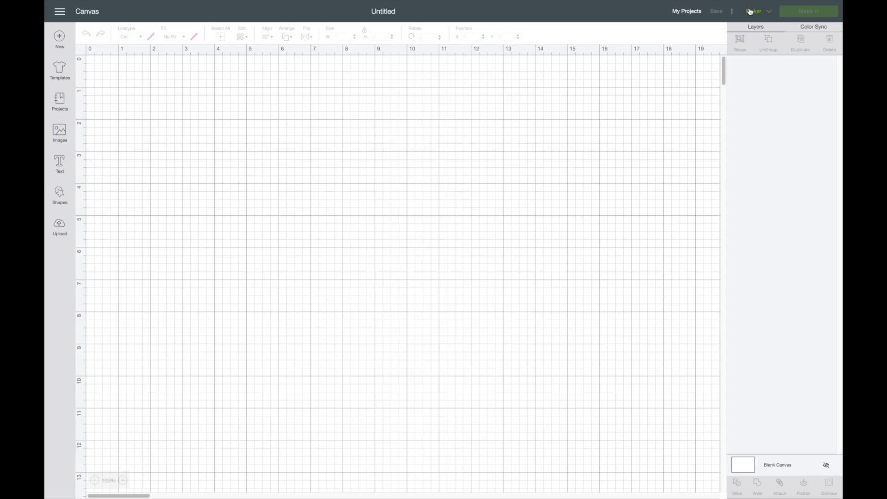
- Switch the project's target machine from Cricut Maker to Cricut Joy
click(757, 11)
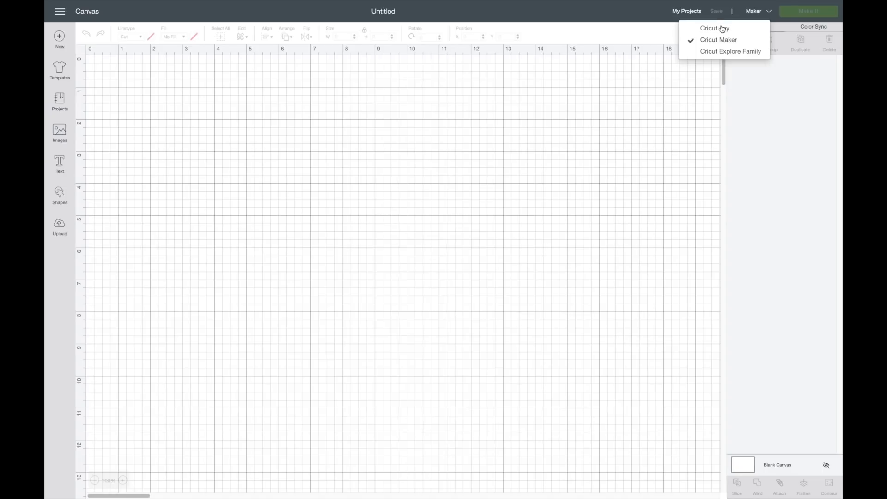
click(714, 28)
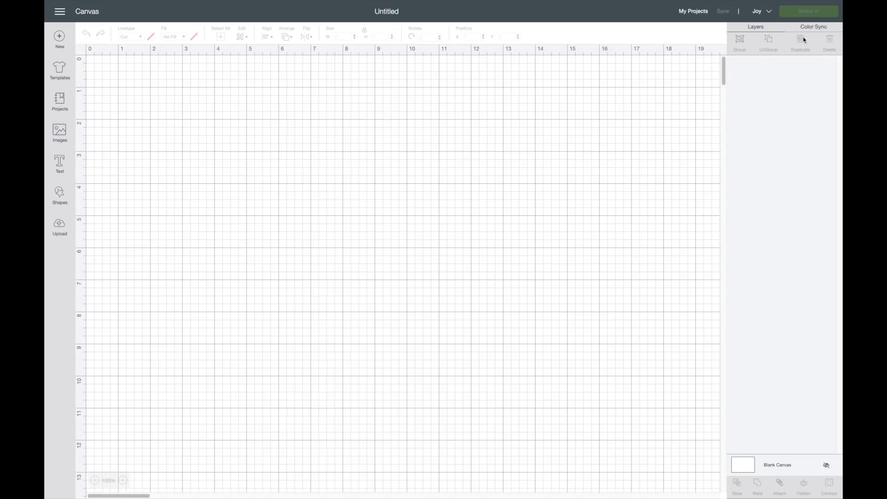
mouse_move(813, 44)
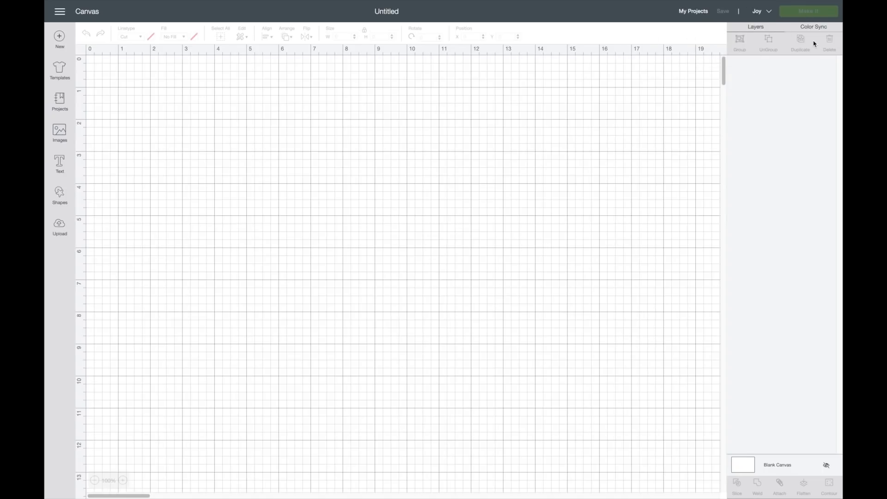
mouse_move(381, 212)
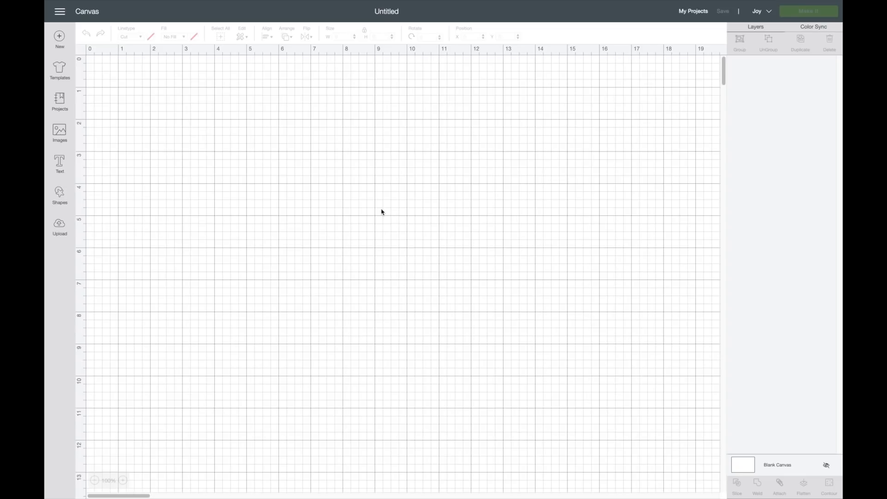
mouse_move(489, 116)
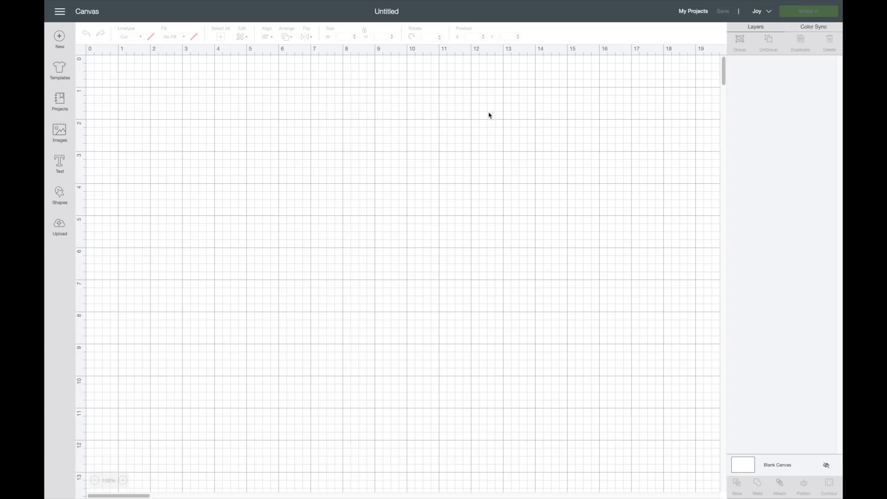
mouse_move(59, 195)
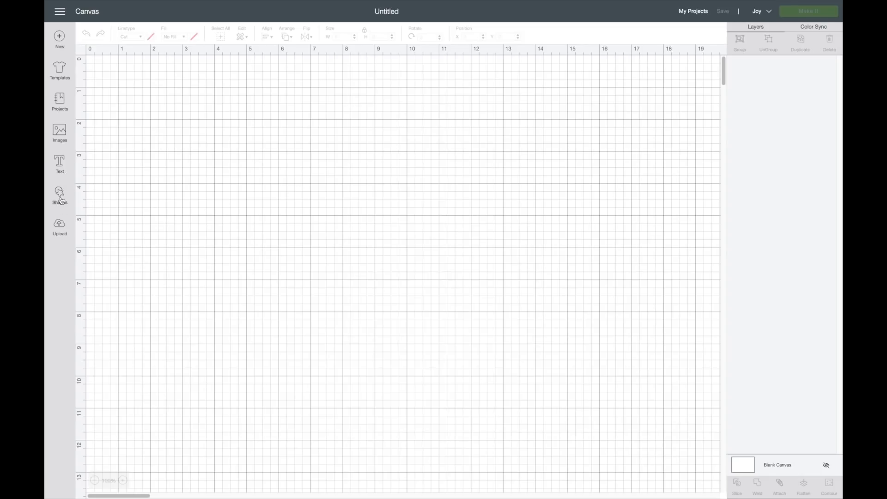
- Add a square and resize it into a 28.5 by 6.75 inch rectangle near the canvas centre
click(60, 195)
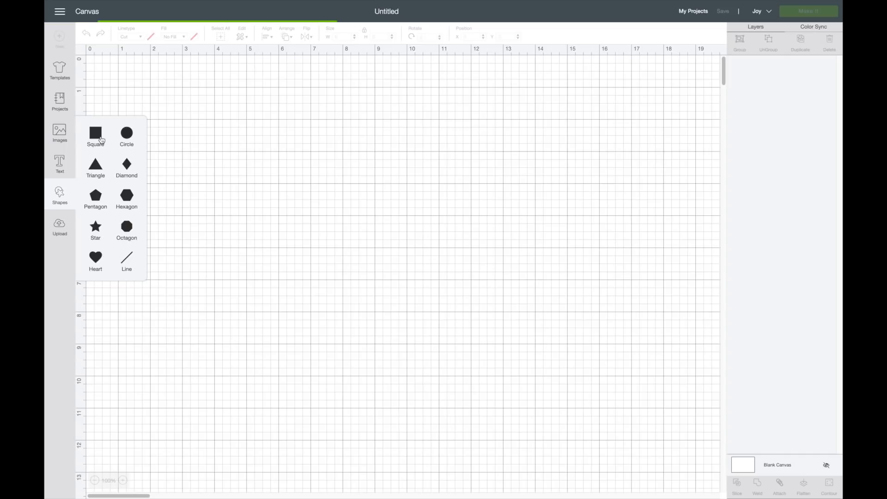
click(95, 136)
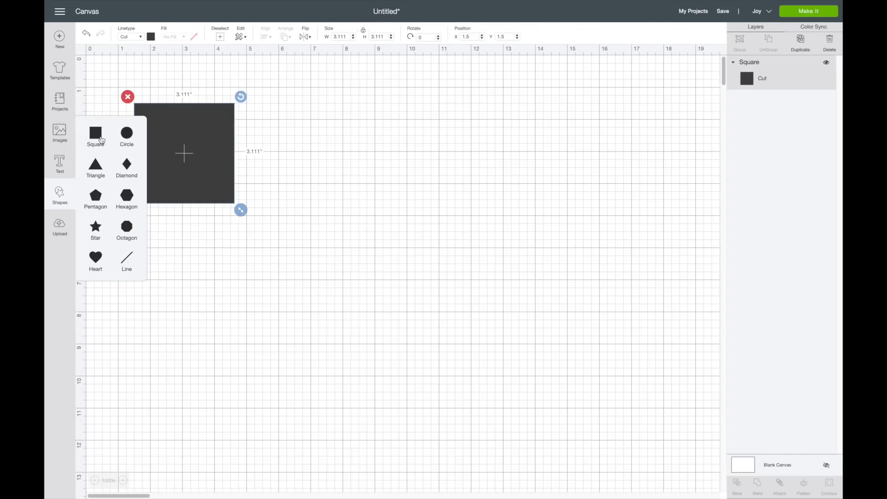
drag(184, 152, 332, 236)
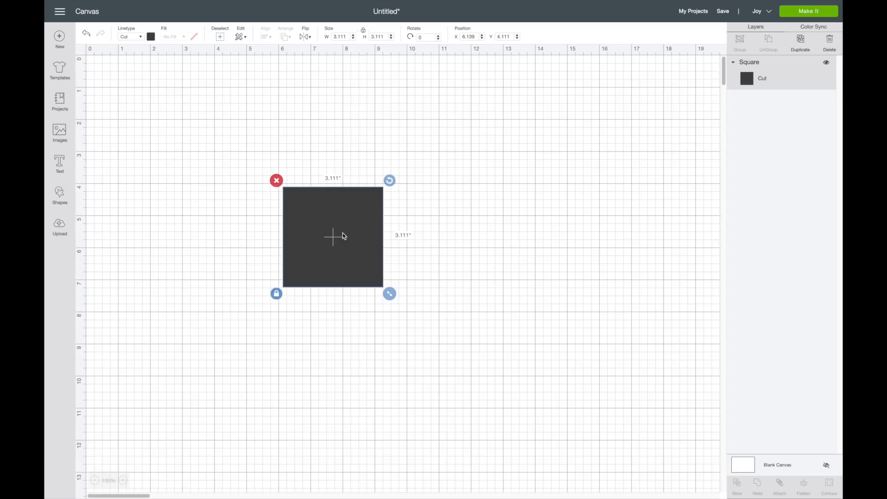
mouse_move(362, 30)
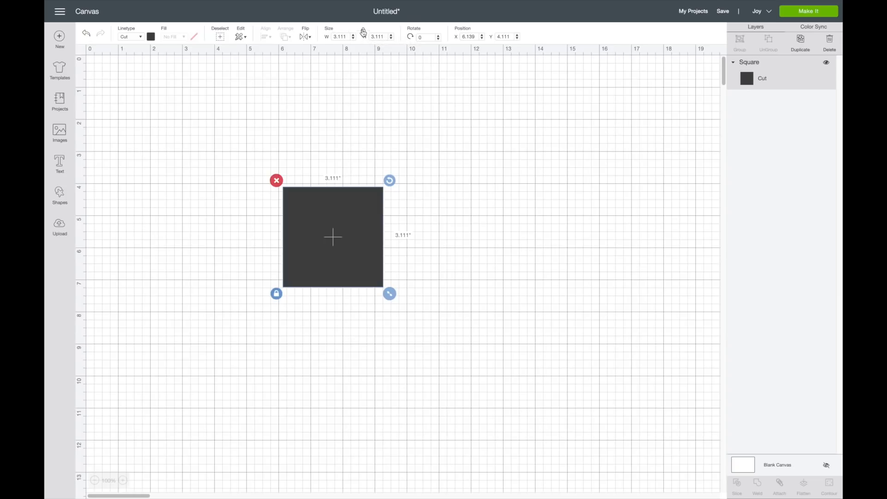
mouse_move(363, 30)
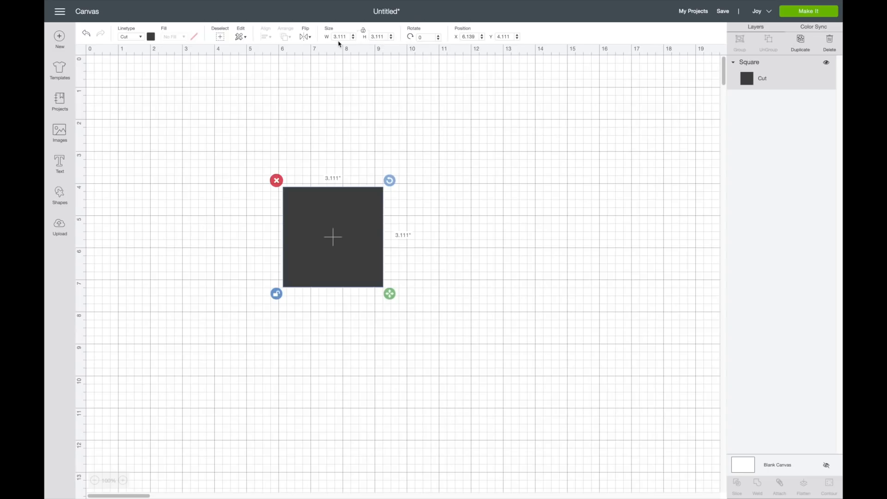
click(339, 36)
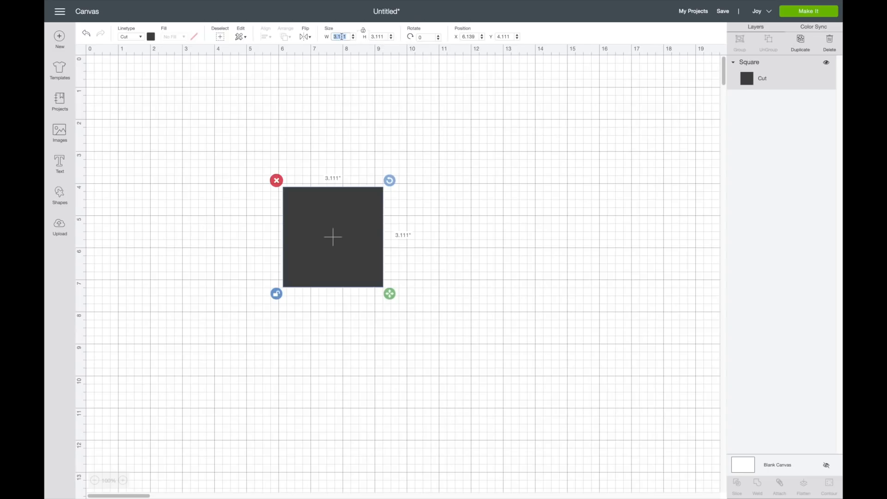
text(28.4)
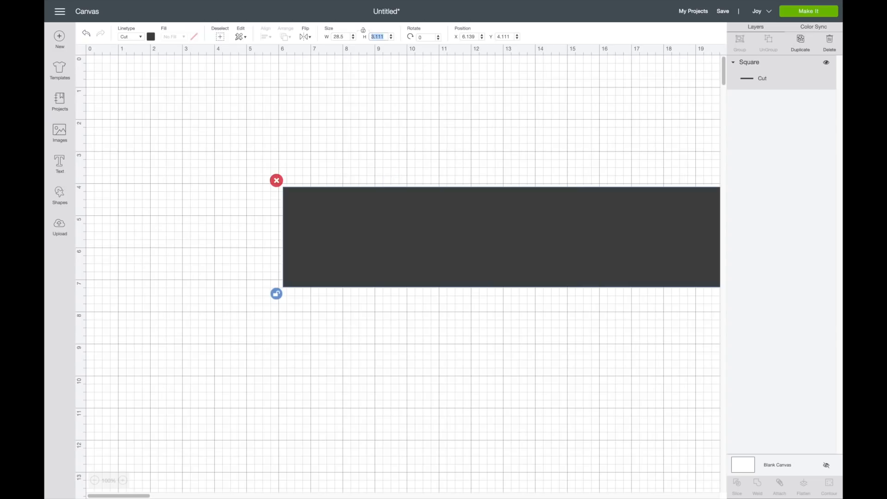
text(6.75)
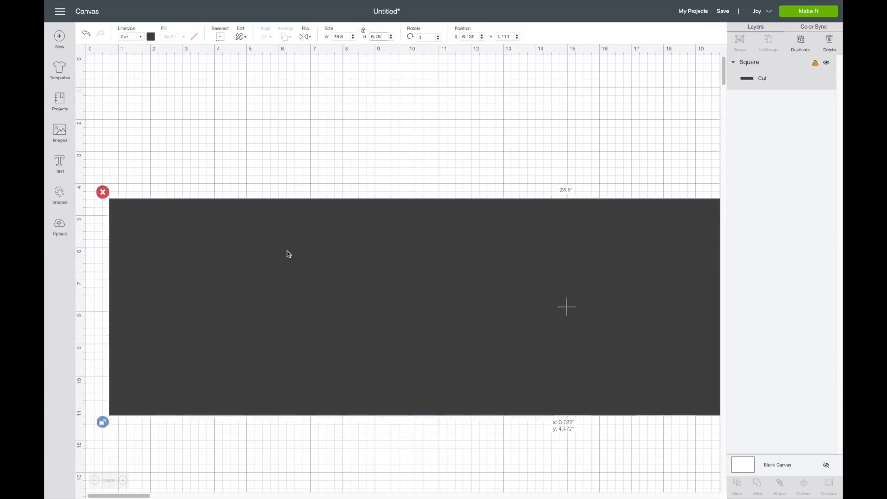
click(94, 481)
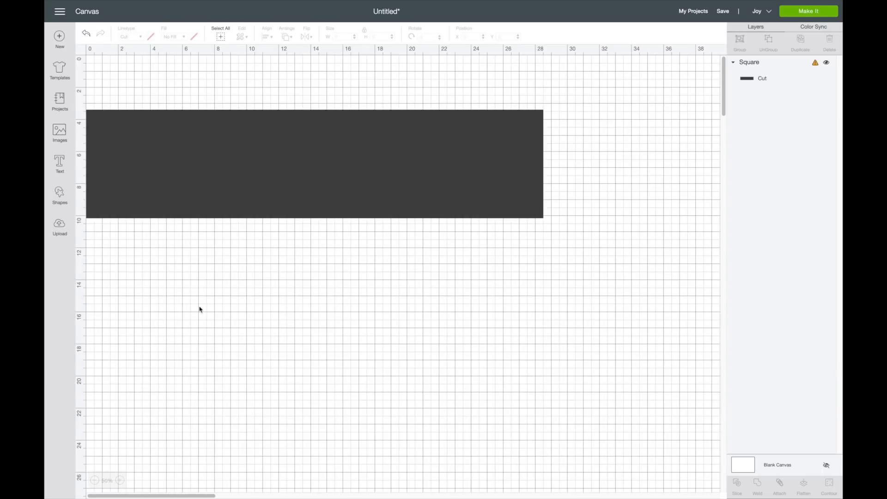
- Give the rectangle a white fill colour
click(314, 164)
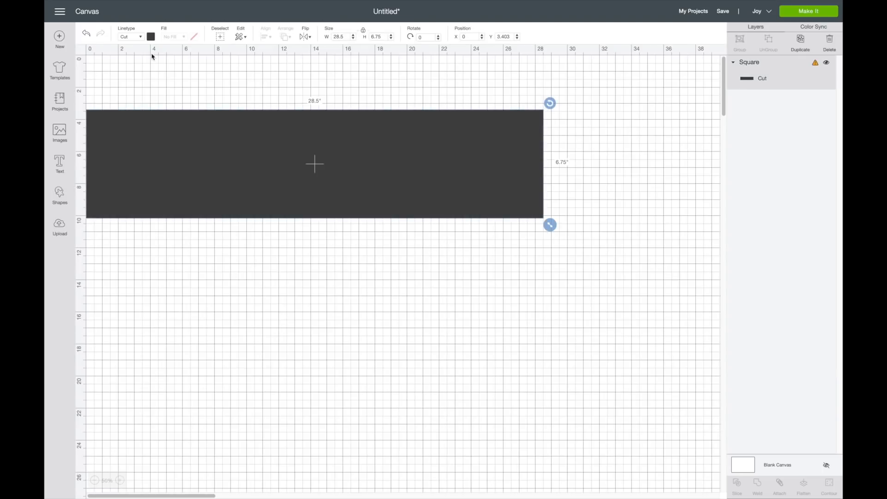
click(151, 36)
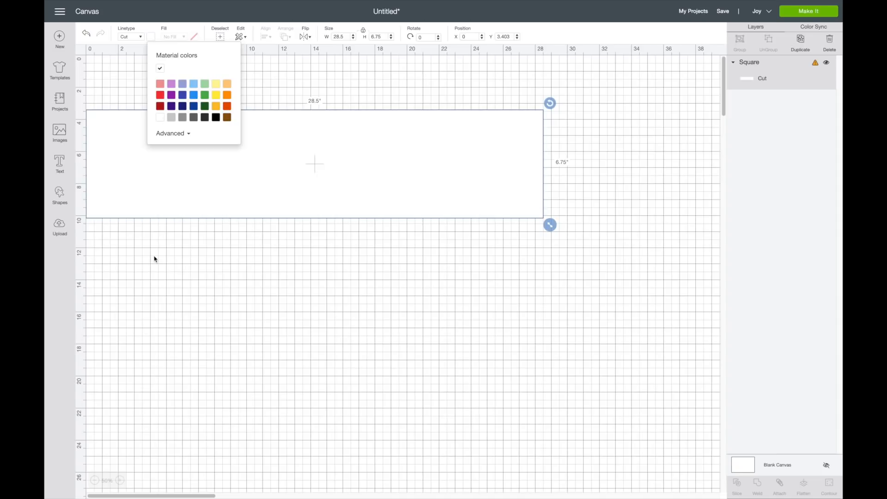
click(60, 226)
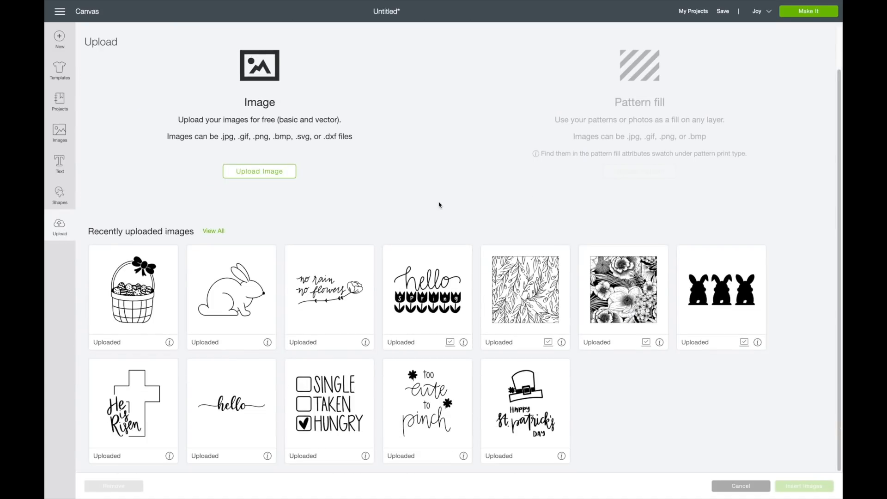
mouse_move(127, 223)
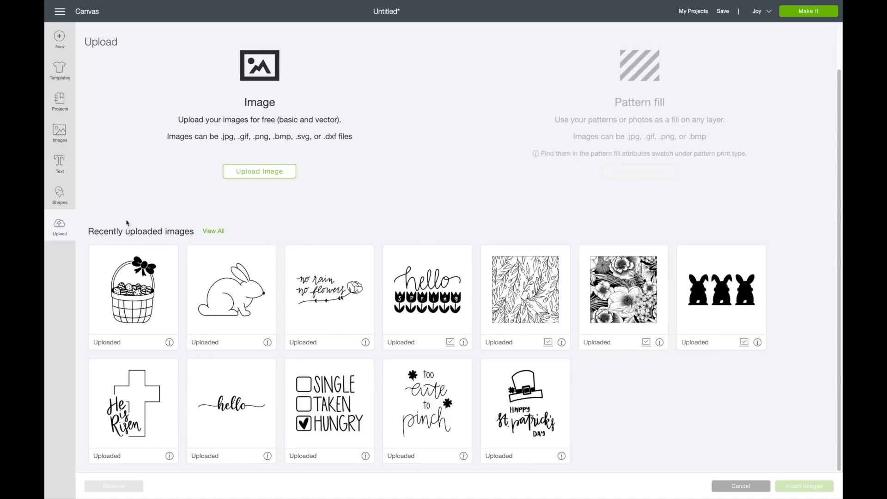
mouse_move(614, 310)
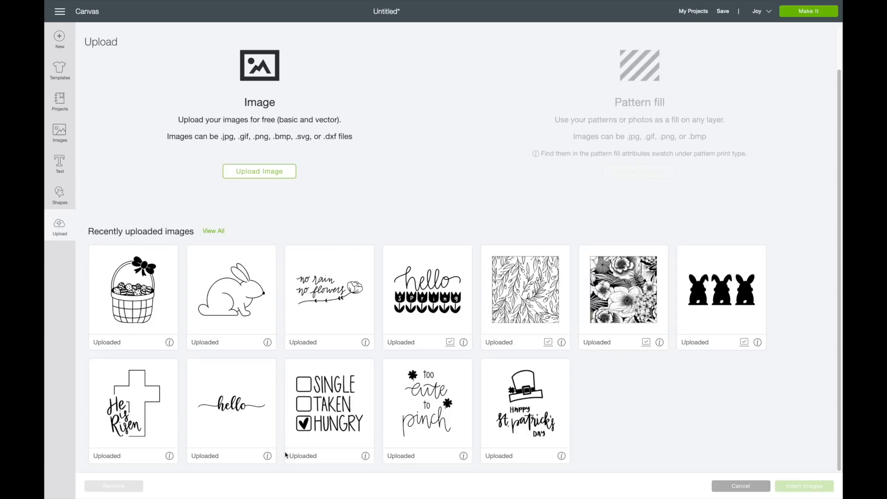
- Insert the recently uploaded hello spring tulip image onto the canvas
click(427, 296)
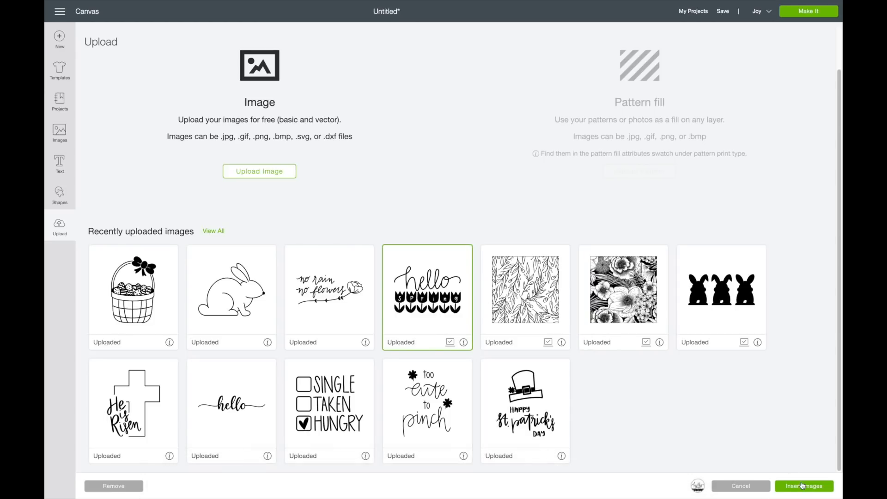
click(803, 485)
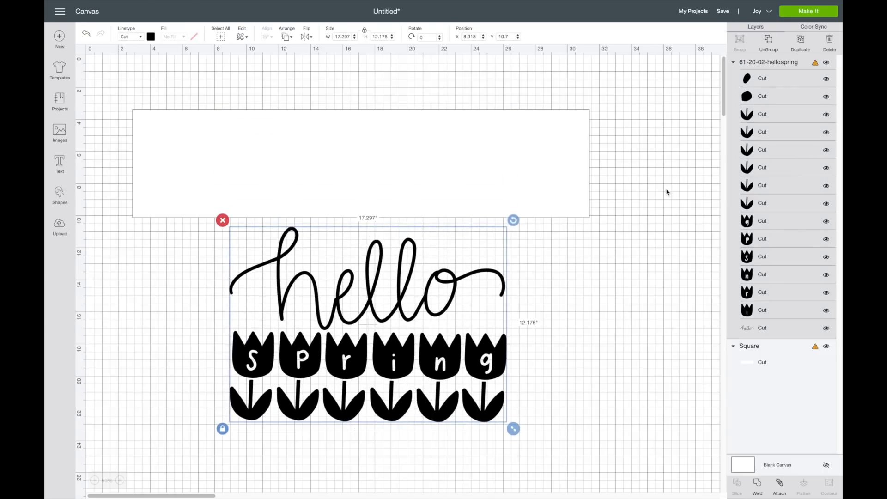
mouse_move(417, 252)
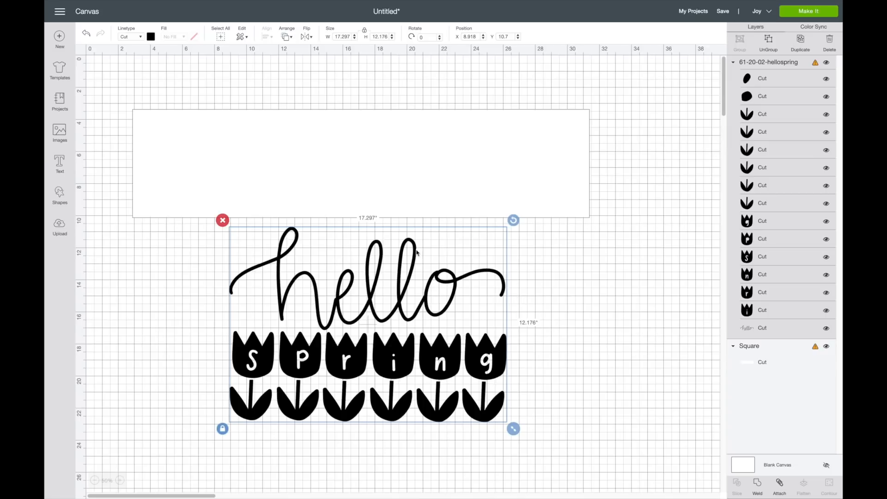
mouse_move(777, 164)
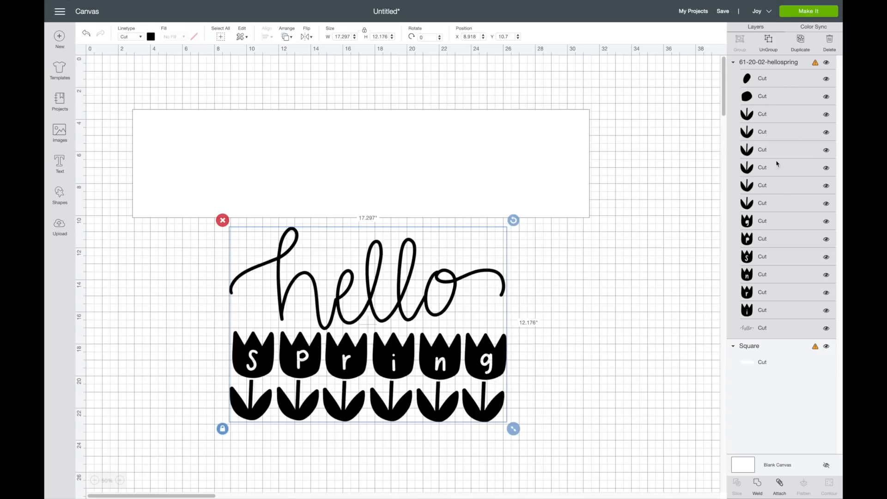
mouse_move(389, 253)
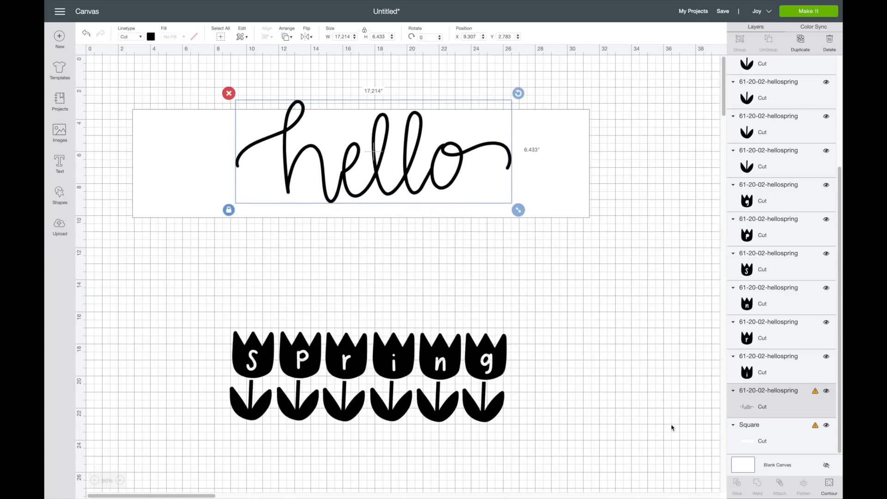
mouse_move(444, 360)
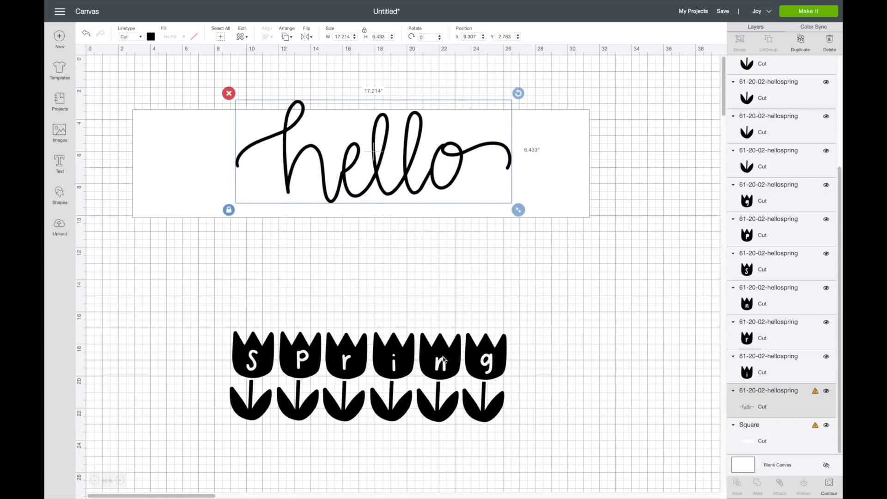
- Shrink the hello script to about 7.4 inches wide and place it near the rectangle's top
drag(517, 210, 501, 203)
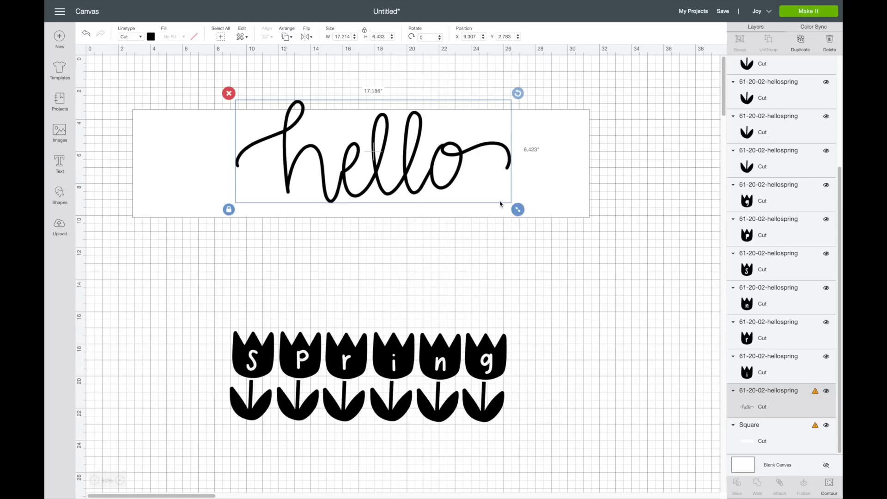
drag(518, 210, 389, 160)
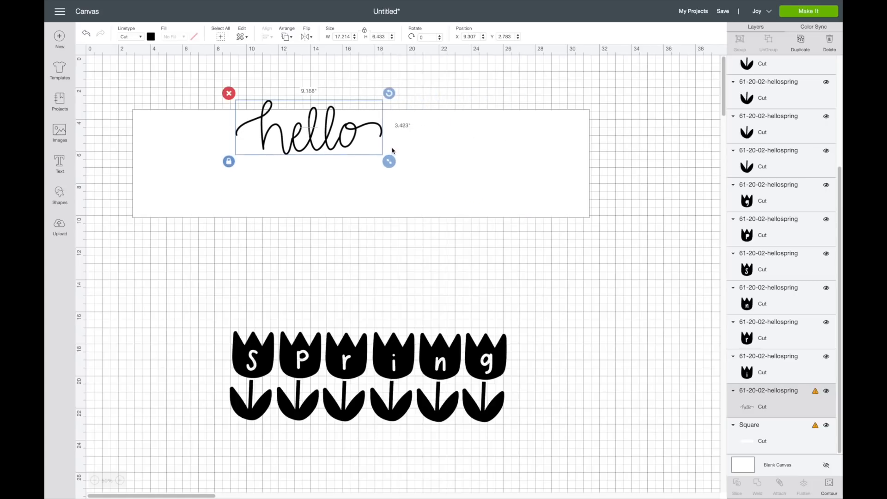
drag(389, 160, 440, 175)
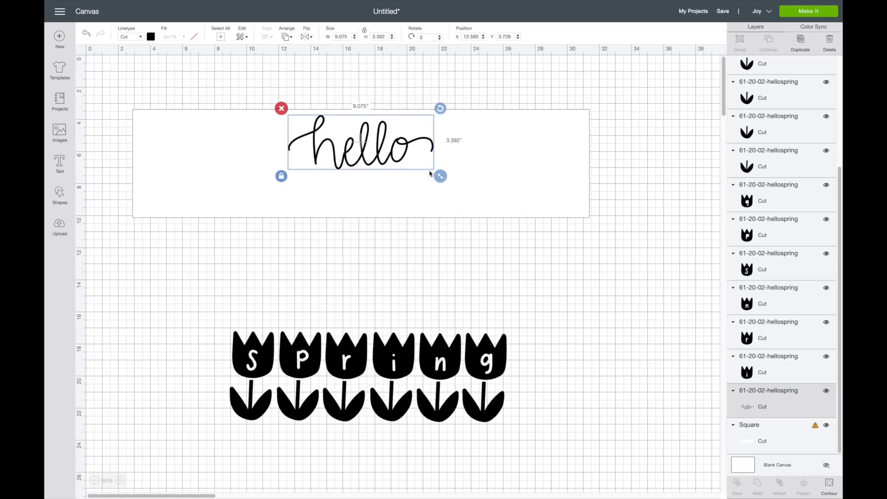
drag(440, 175, 413, 165)
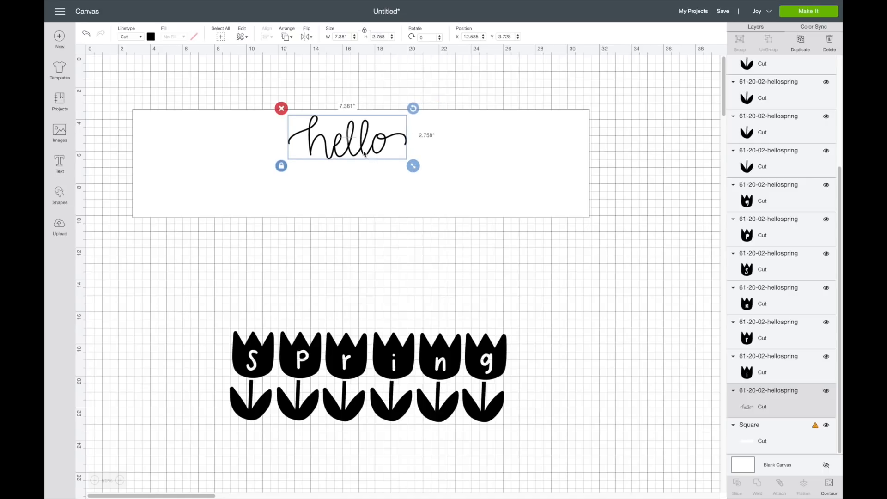
drag(346, 136, 352, 134)
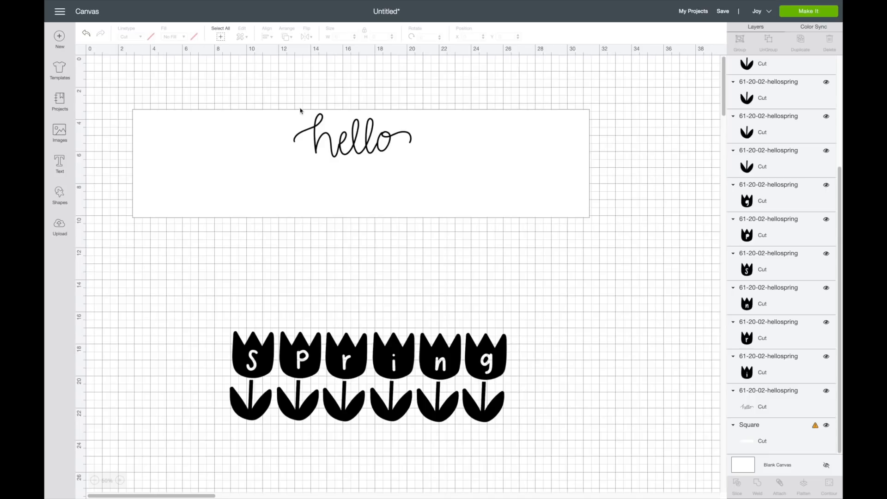
mouse_move(321, 136)
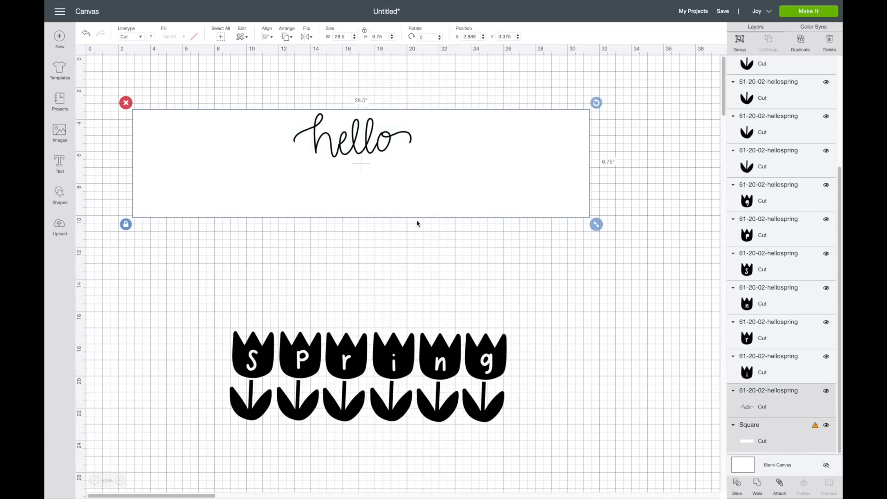
- Centre the hello script horizontally on the white rectangle with Align
click(266, 34)
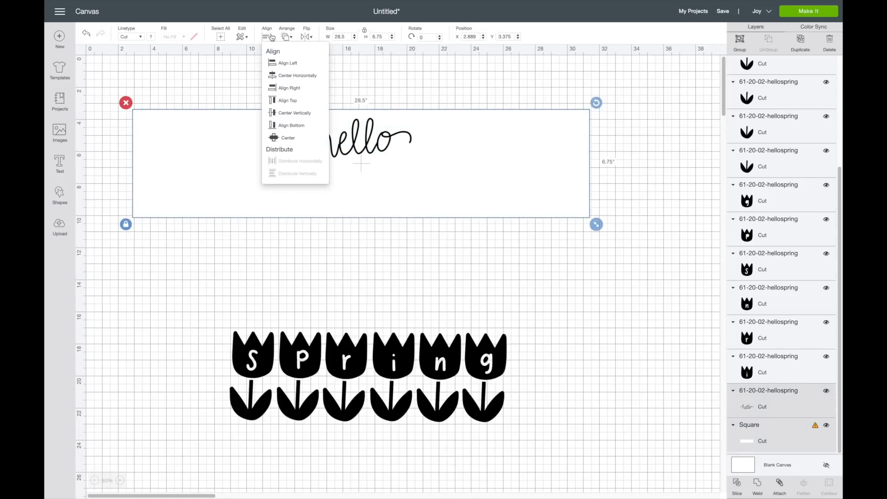
mouse_move(293, 75)
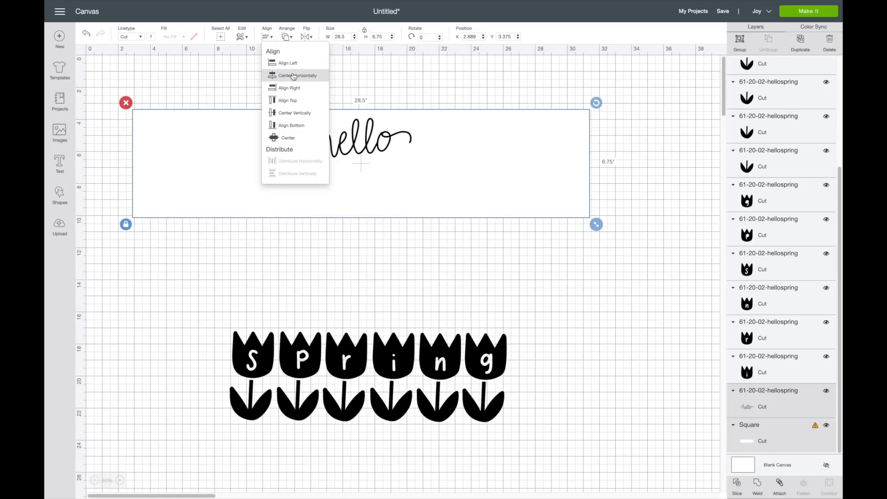
click(296, 75)
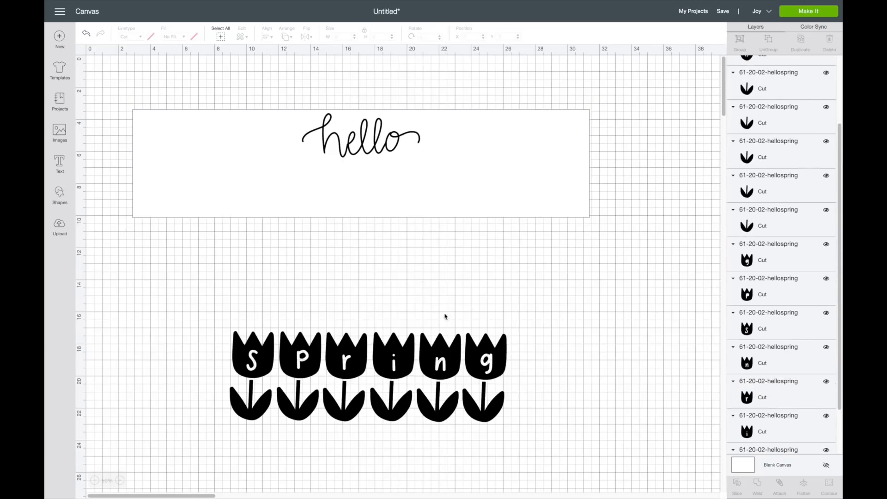
mouse_move(369, 208)
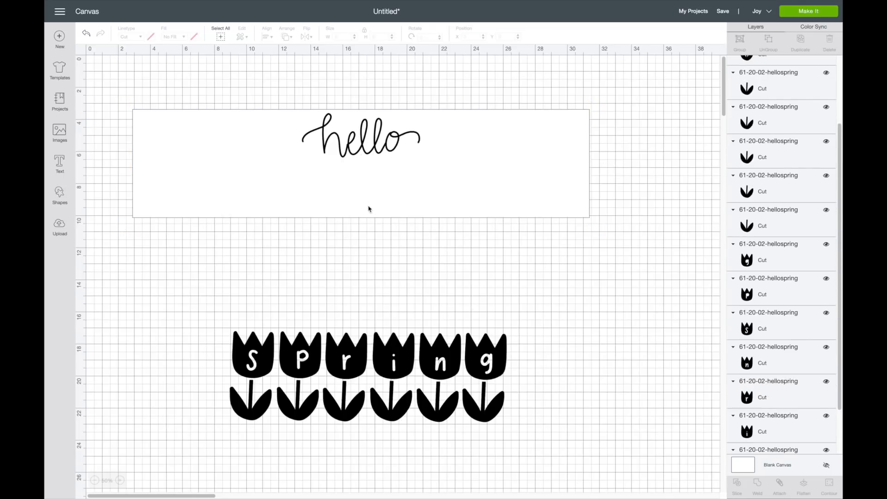
mouse_move(384, 372)
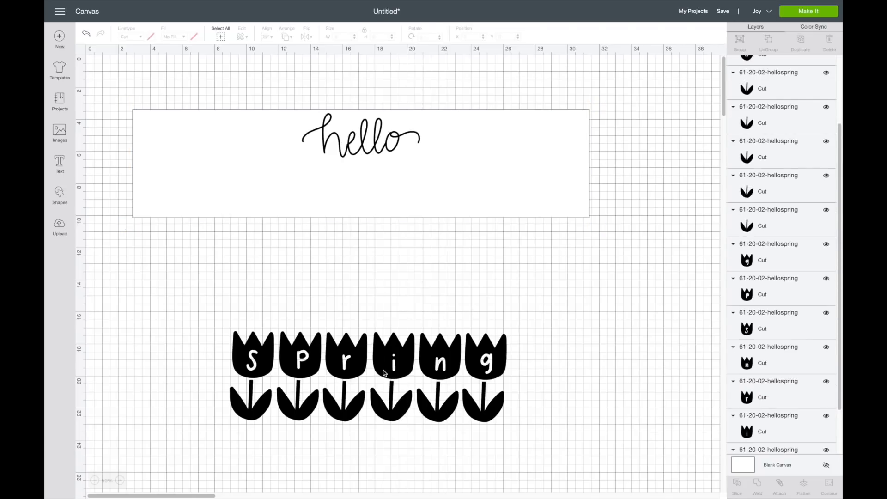
- Group the tulip row, shrink it to about 10.6 inches wide, move it below the rectangle and ungroup it
click(346, 354)
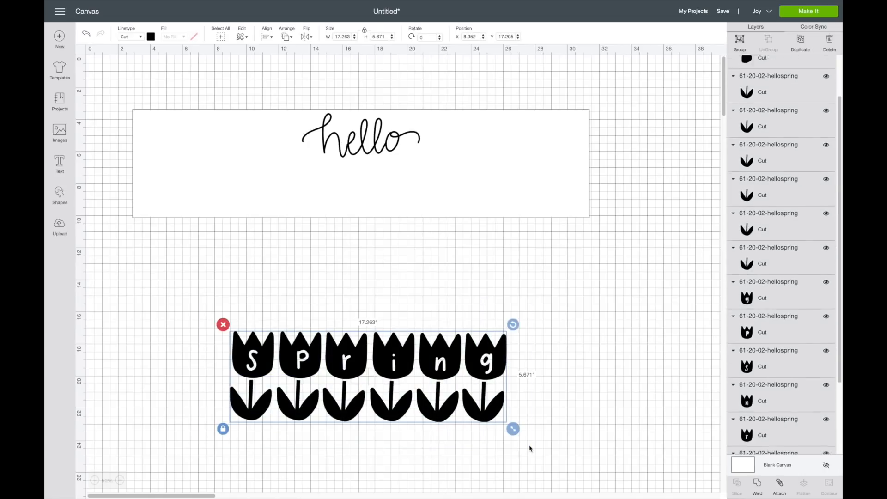
click(739, 39)
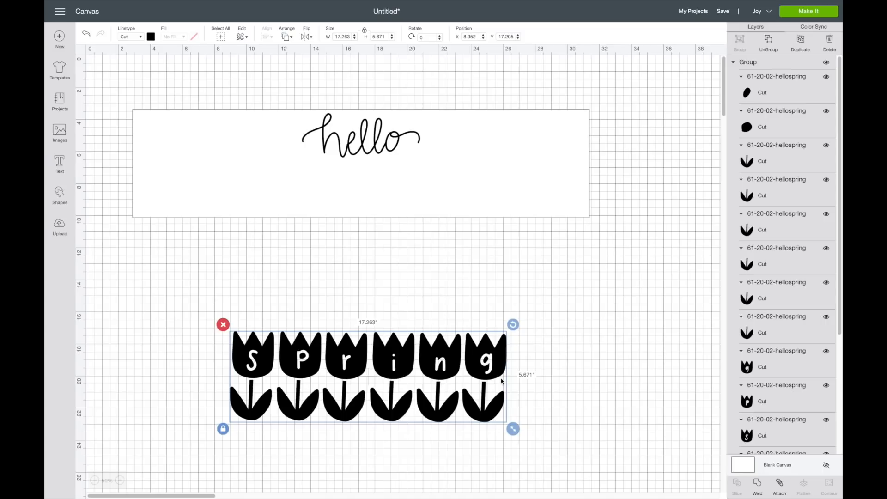
mouse_move(440, 376)
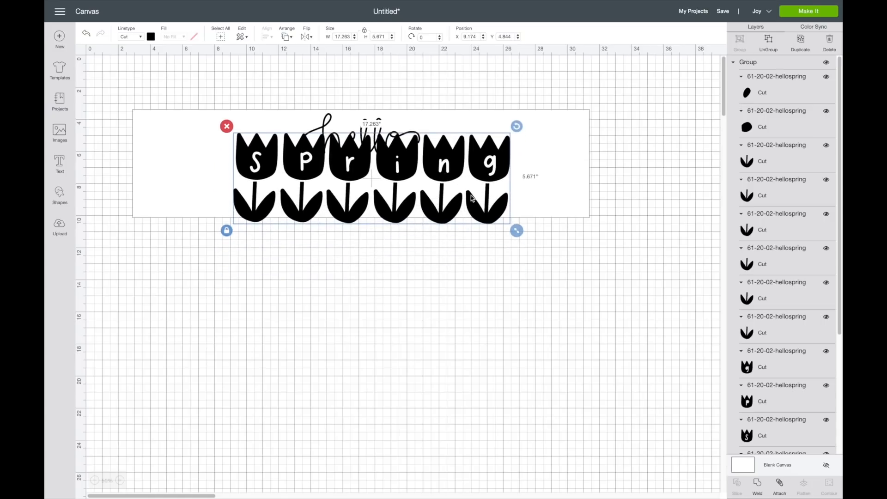
drag(516, 230, 456, 211)
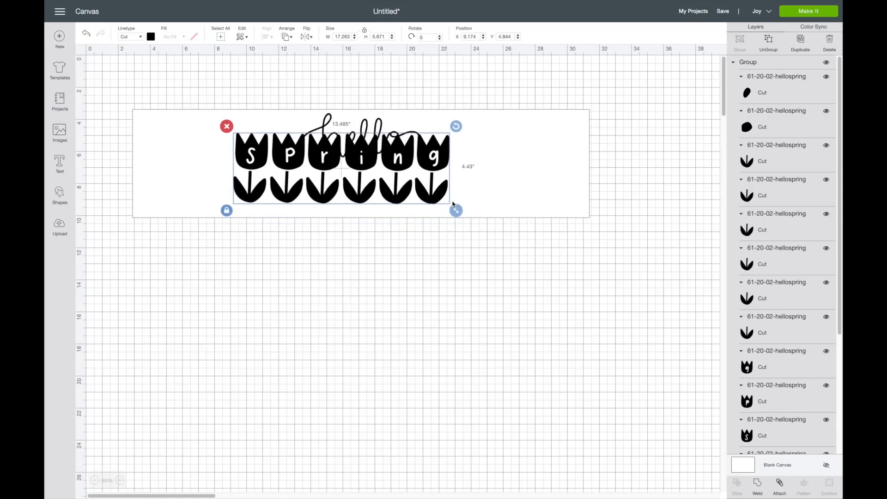
drag(455, 210, 462, 222)
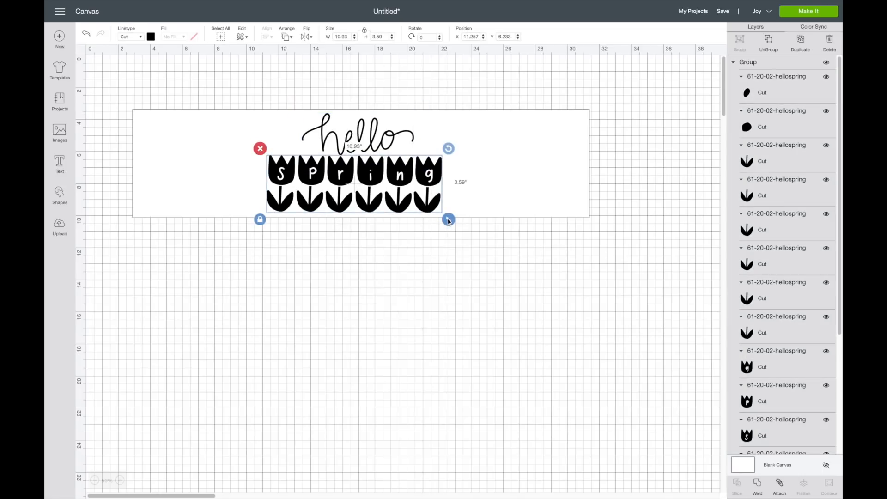
drag(449, 220, 442, 218)
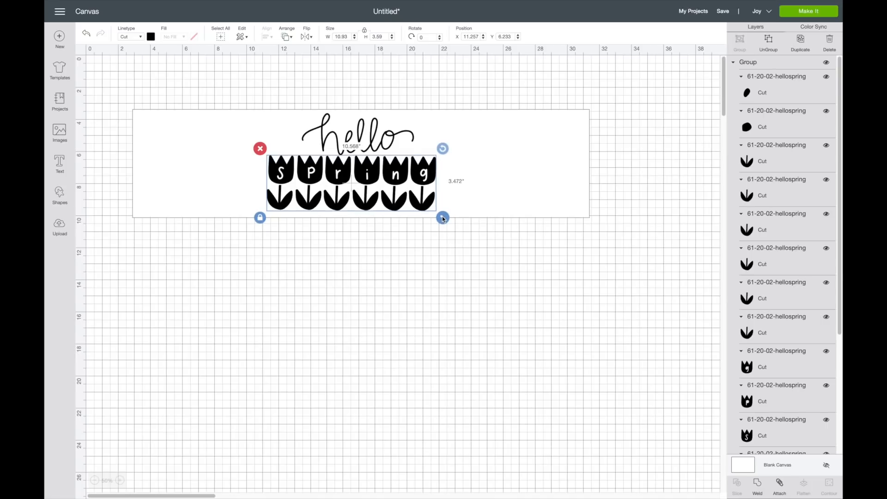
drag(443, 217, 446, 217)
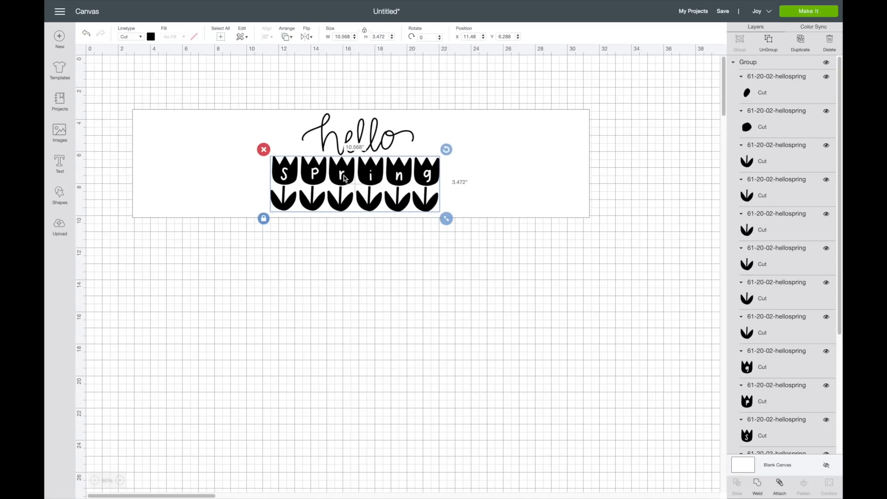
drag(354, 183, 359, 280)
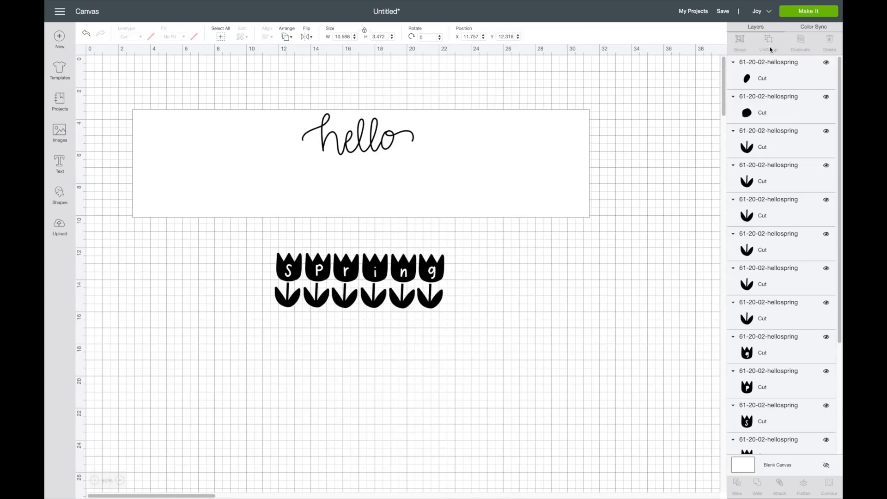
click(289, 270)
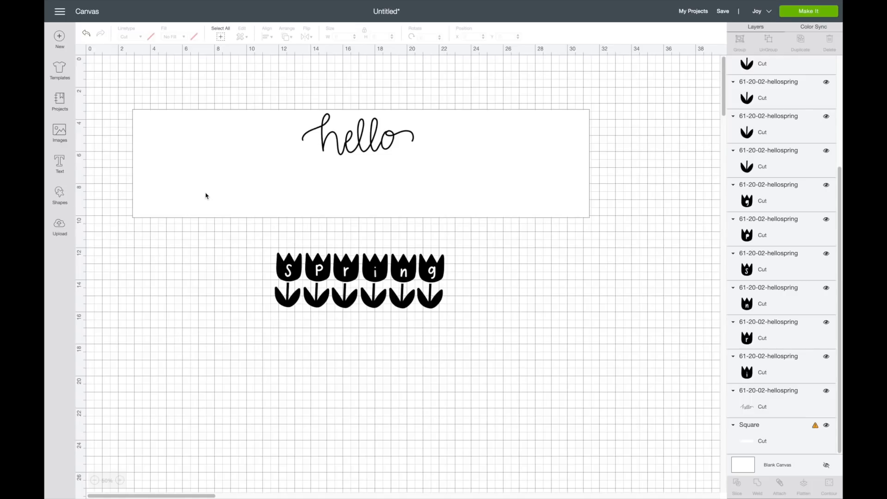
mouse_move(430, 216)
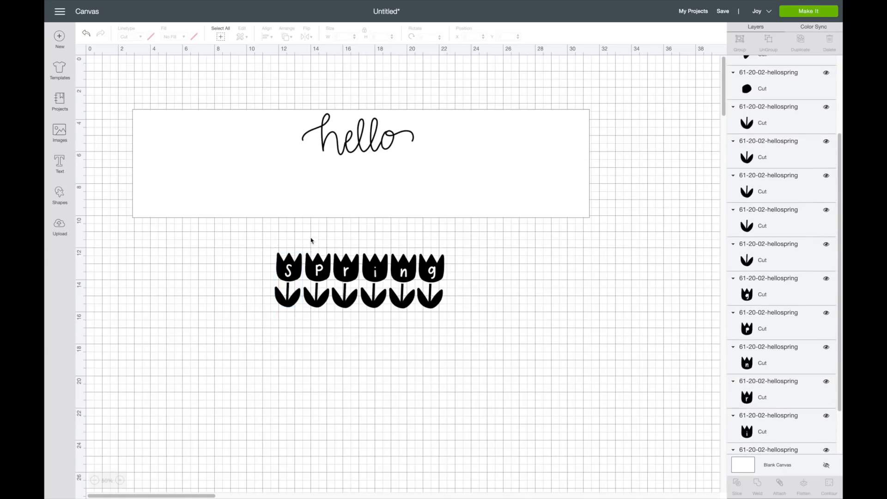
- Group individual tulips with their letters, then select the white rectangle for alignment
click(317, 266)
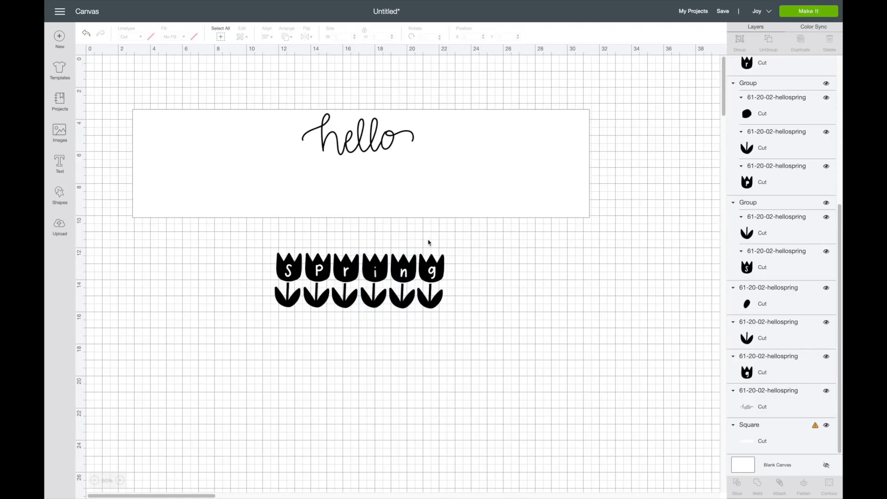
click(432, 277)
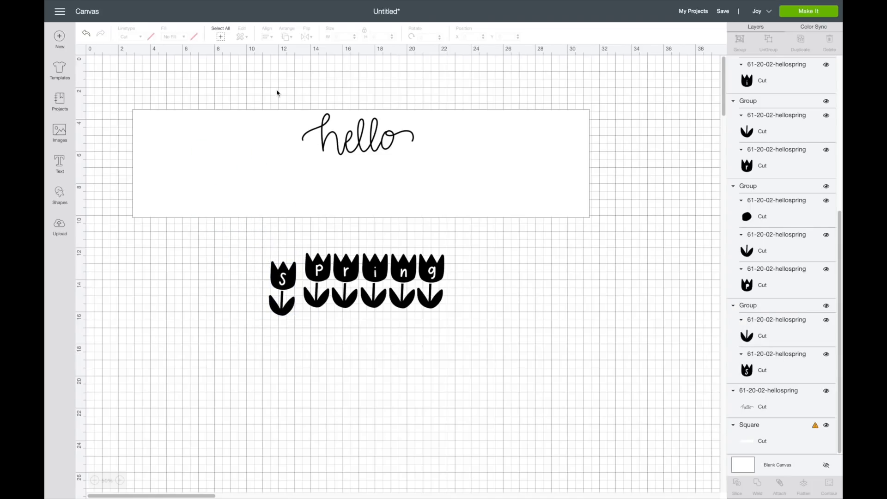
click(359, 162)
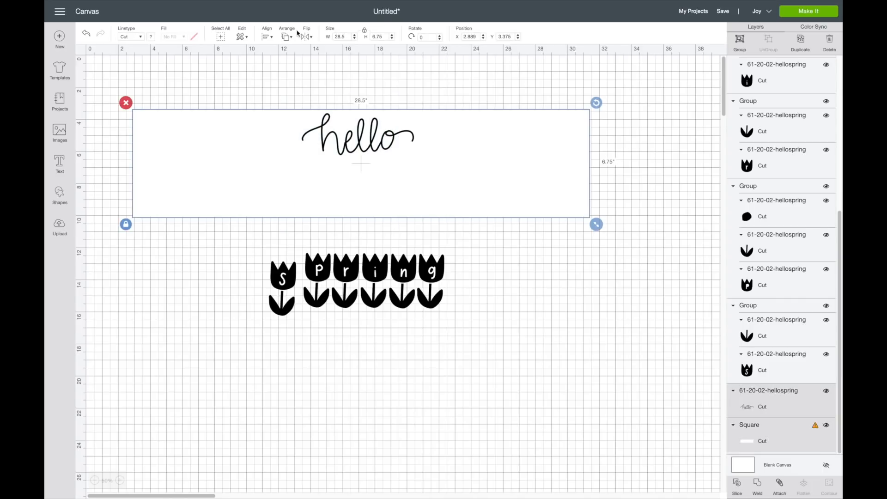
click(266, 32)
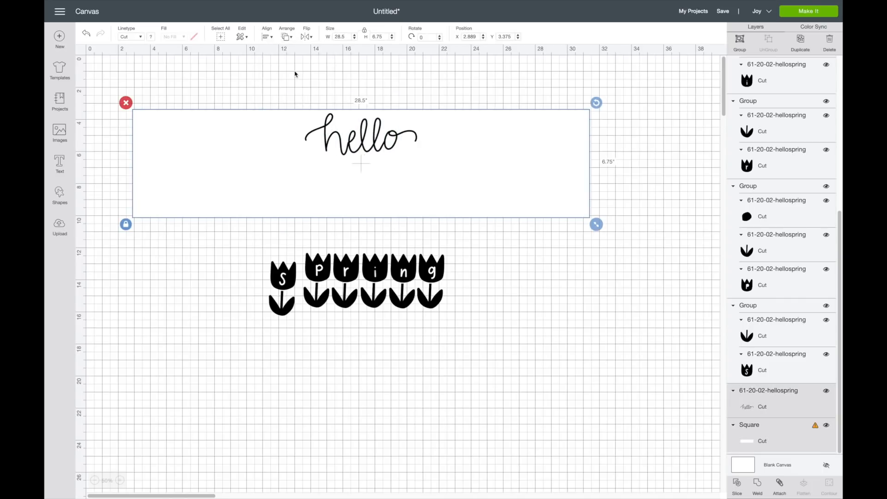
- Move the S tulip and the next tulips into a rough row inside the rectangle's lower part
click(283, 277)
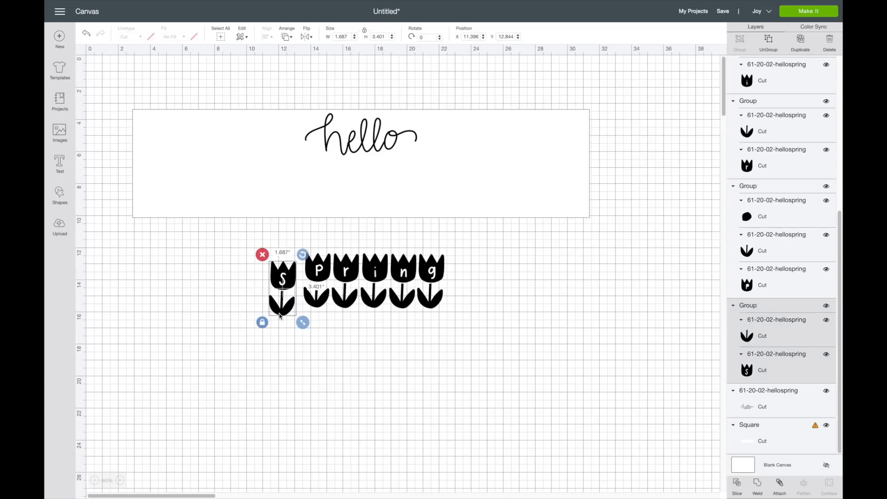
drag(282, 280, 218, 181)
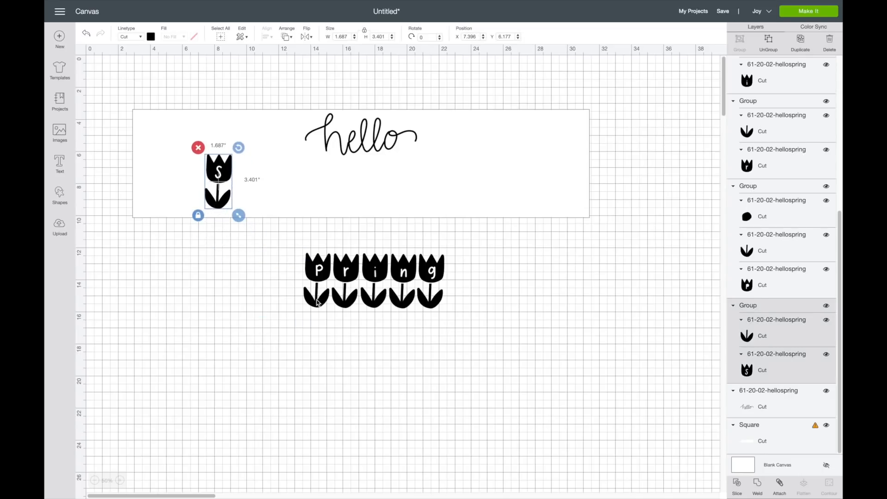
drag(315, 280, 275, 181)
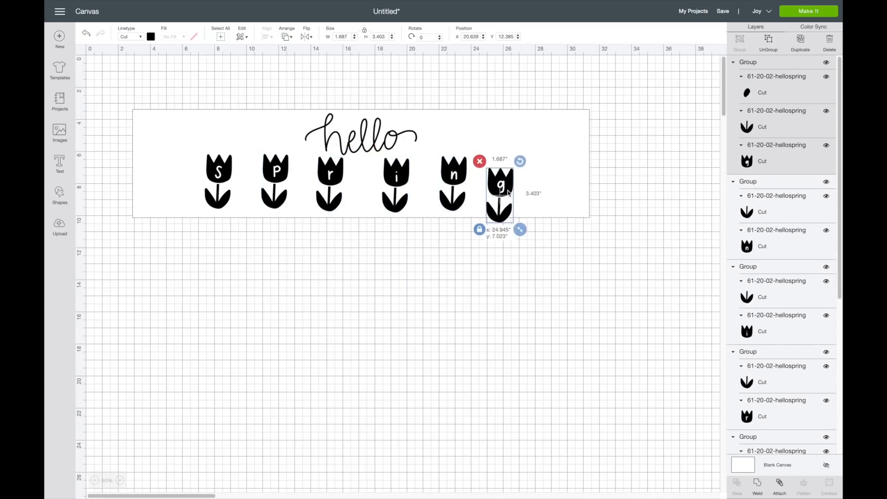
click(508, 236)
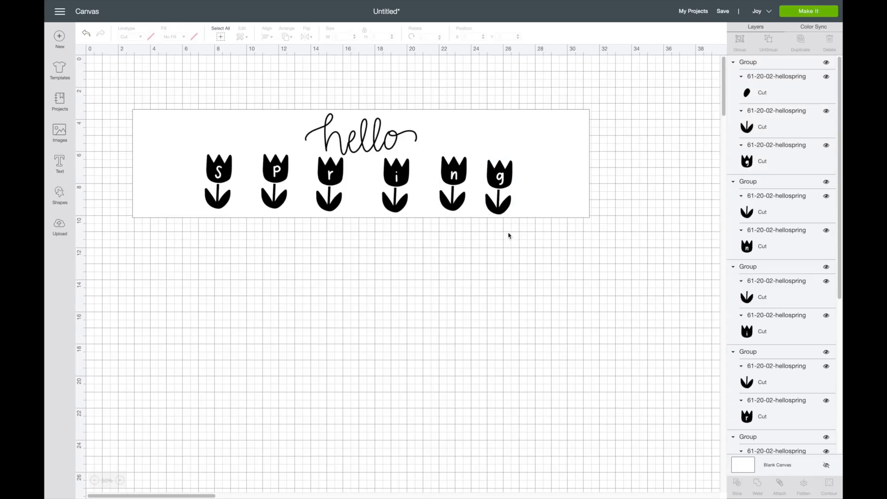
click(274, 179)
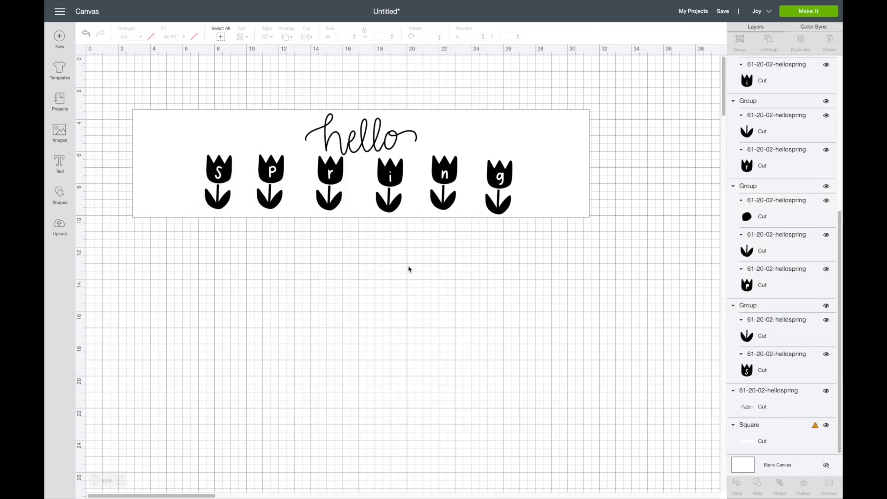
mouse_move(335, 197)
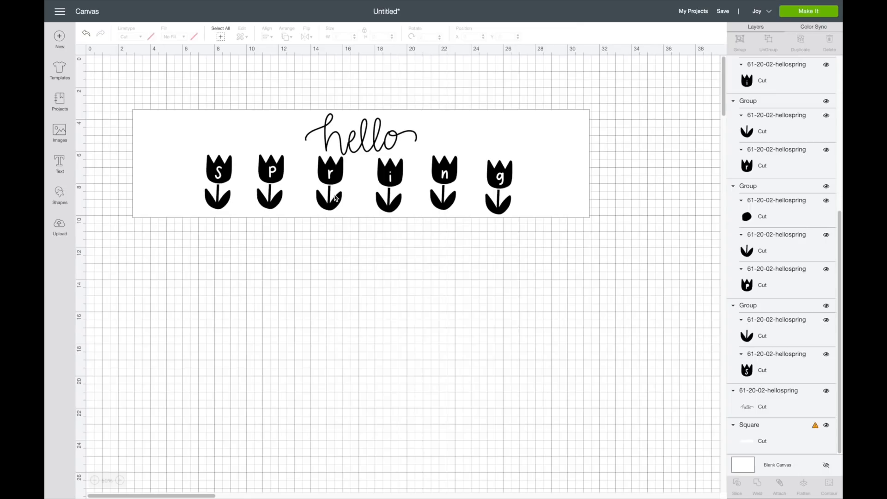
- Select all six tulips, distribute them horizontally and align them along their bottoms
click(218, 181)
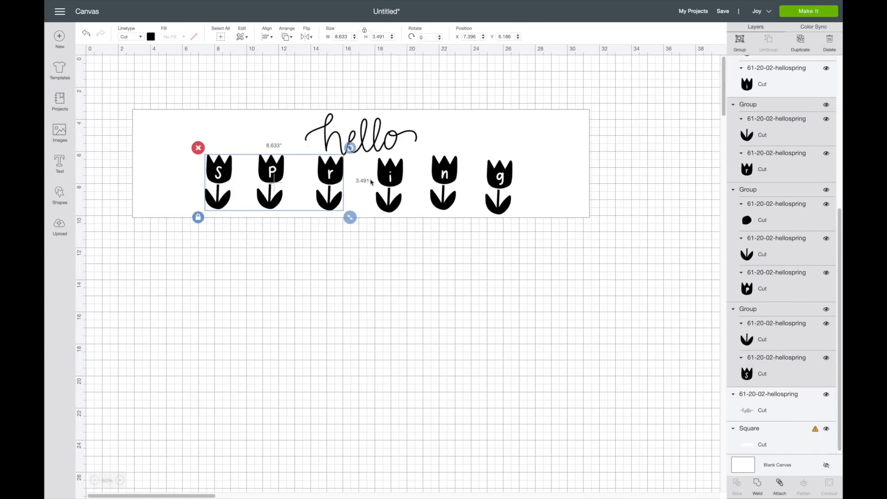
drag(349, 217, 464, 219)
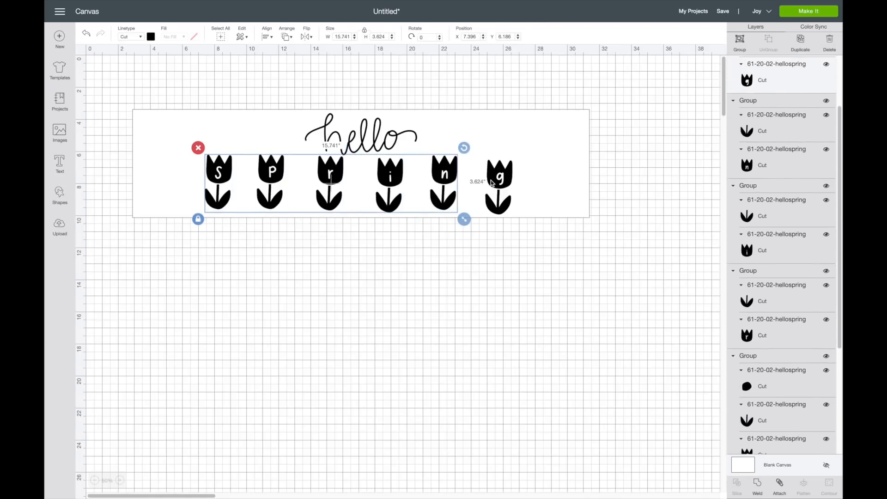
drag(464, 219, 519, 220)
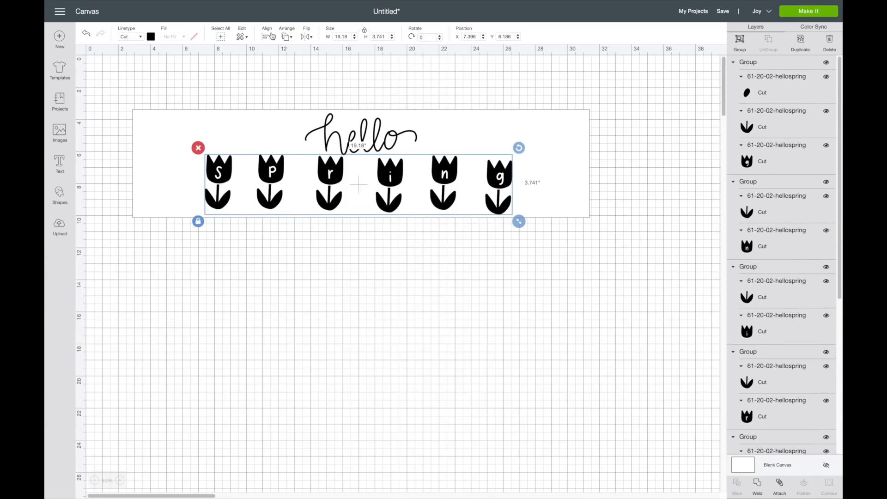
click(266, 36)
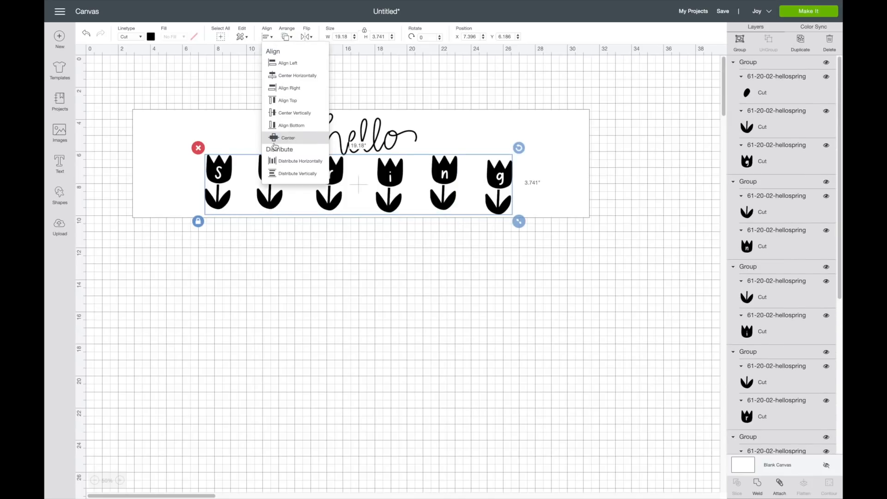
mouse_move(297, 161)
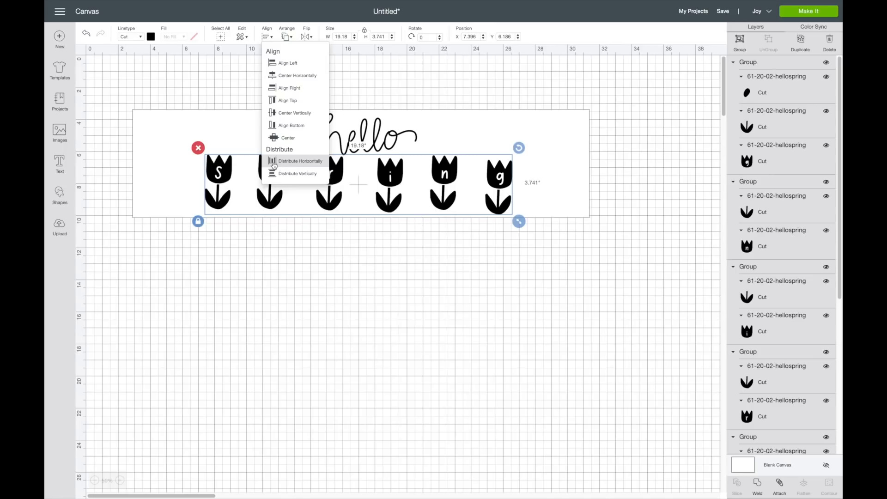
click(301, 160)
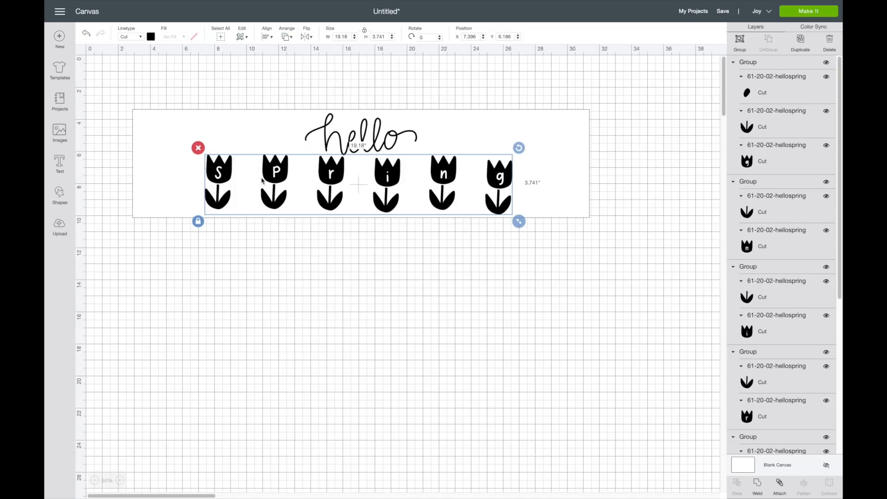
mouse_move(235, 208)
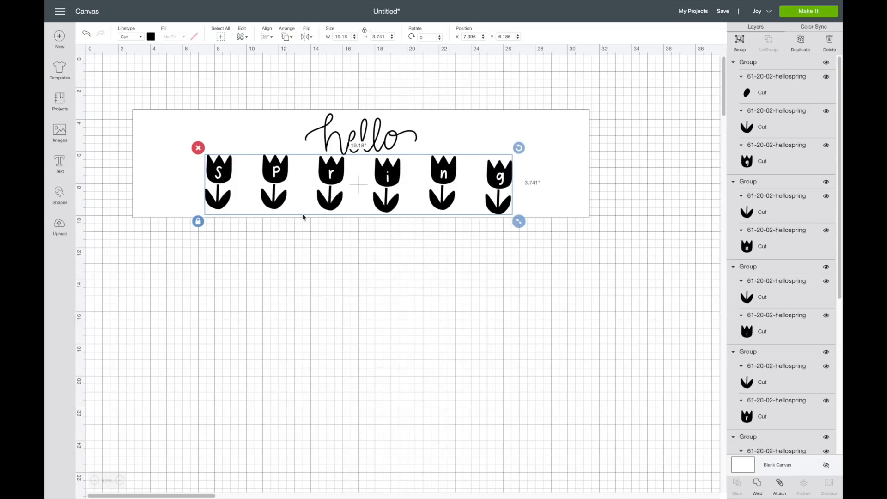
click(266, 36)
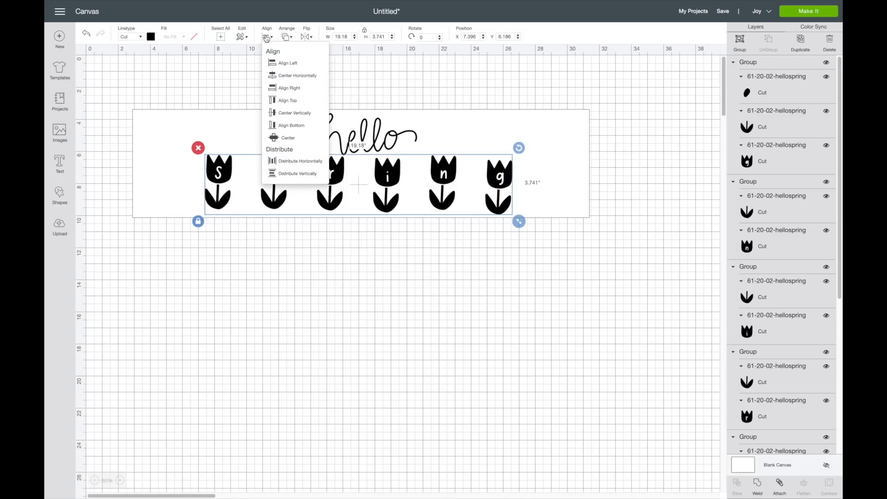
mouse_move(294, 125)
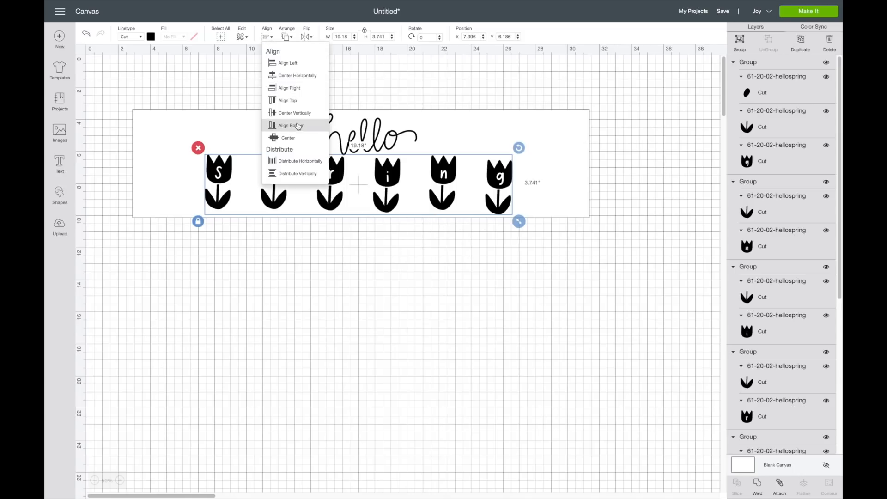
click(291, 124)
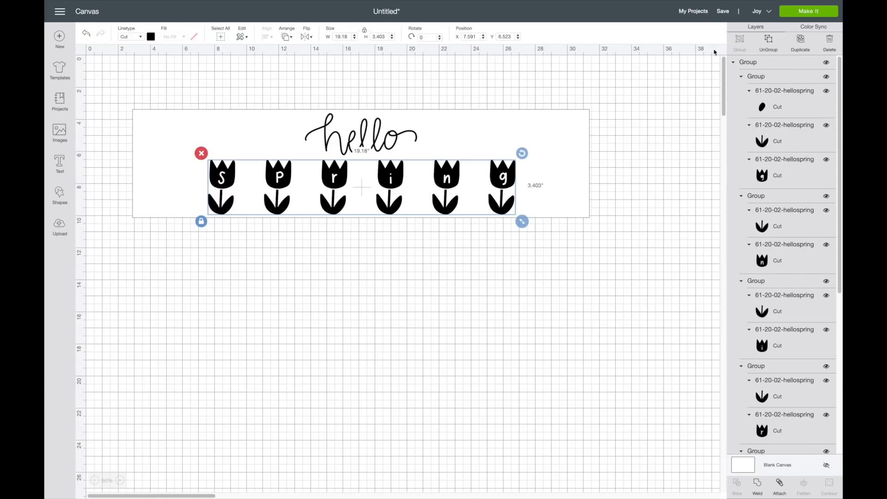
mouse_move(271, 167)
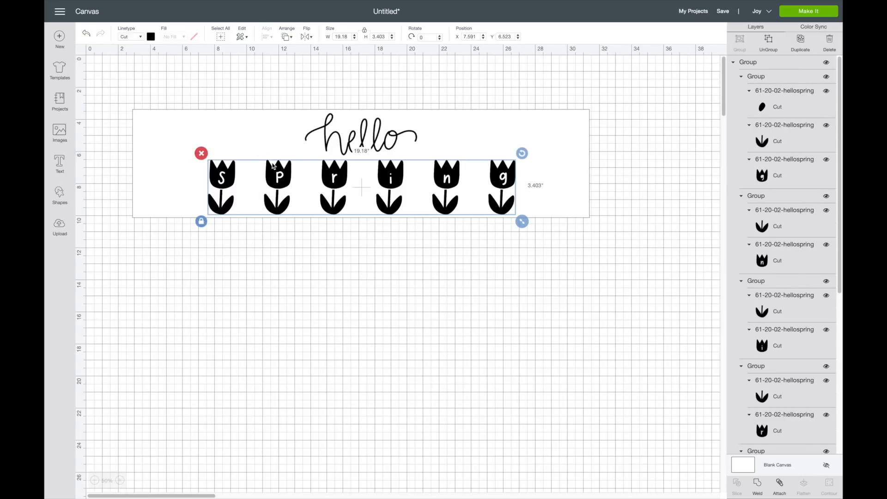
mouse_move(248, 136)
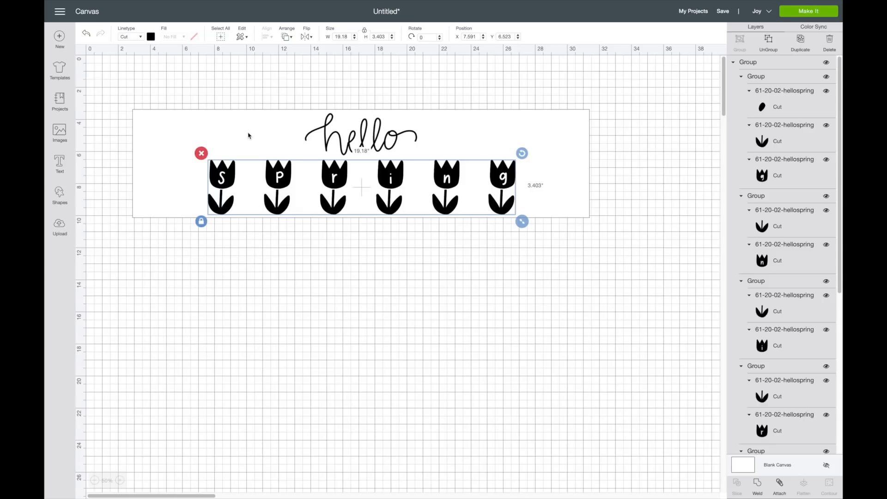
- Centre the whole design horizontally with Align, then deselect everything
click(266, 34)
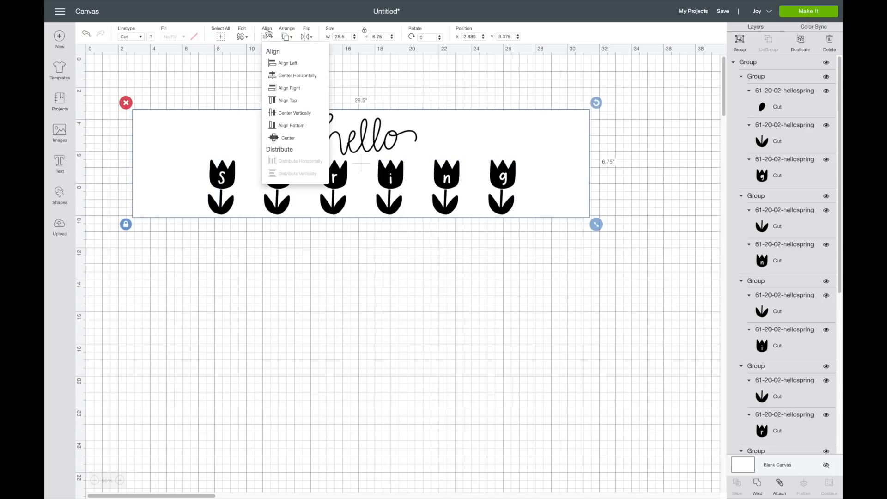
mouse_move(294, 100)
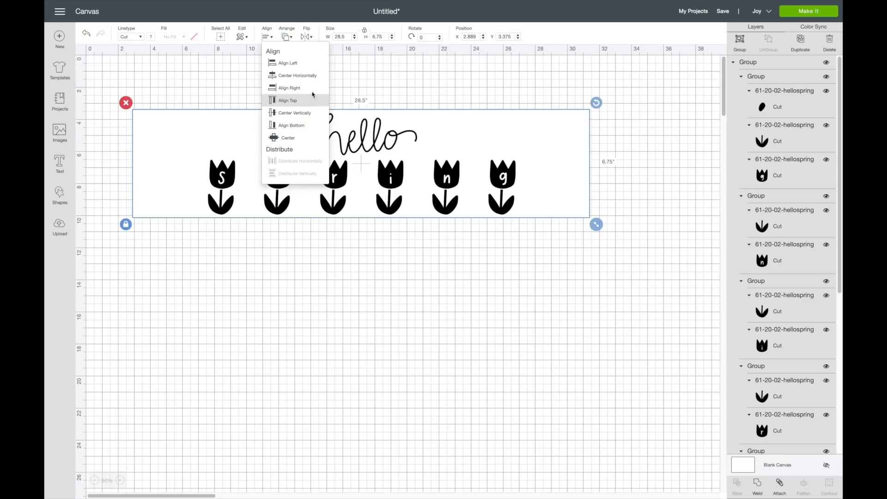
click(288, 100)
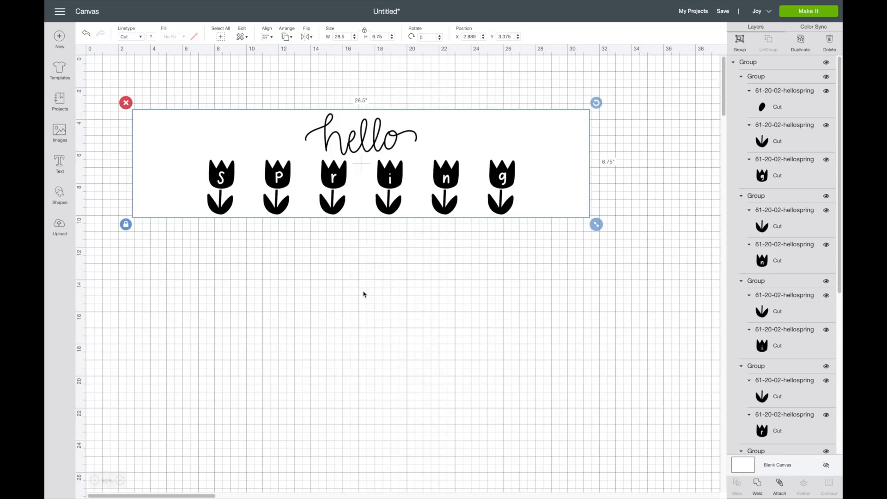
click(363, 294)
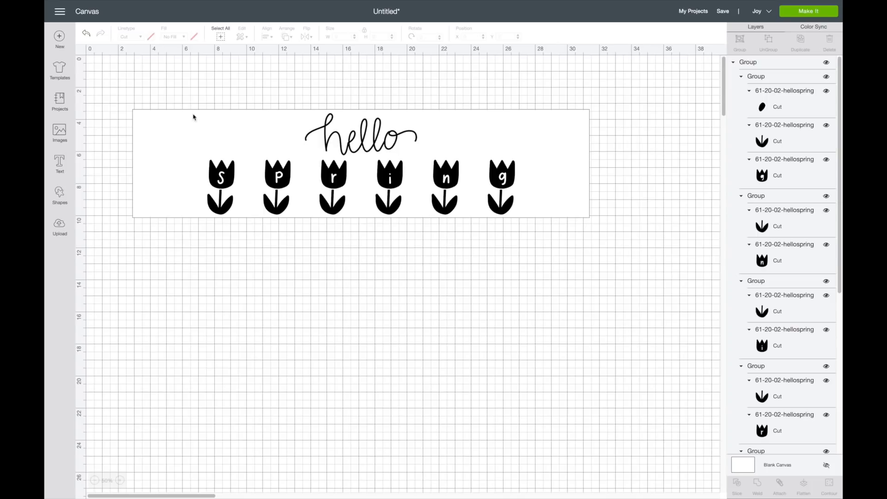
mouse_move(147, 177)
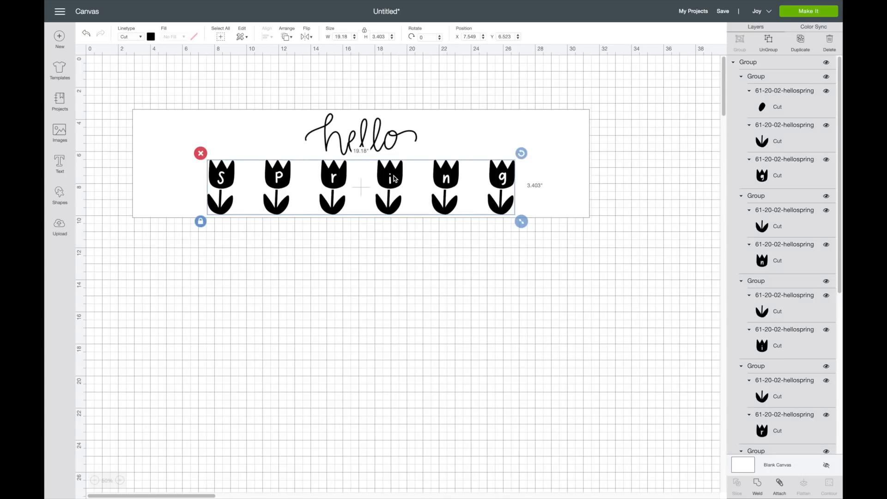
- Move the tulip row below the banner and ungroup the S and P tulips into separate pieces
drag(359, 186, 366, 288)
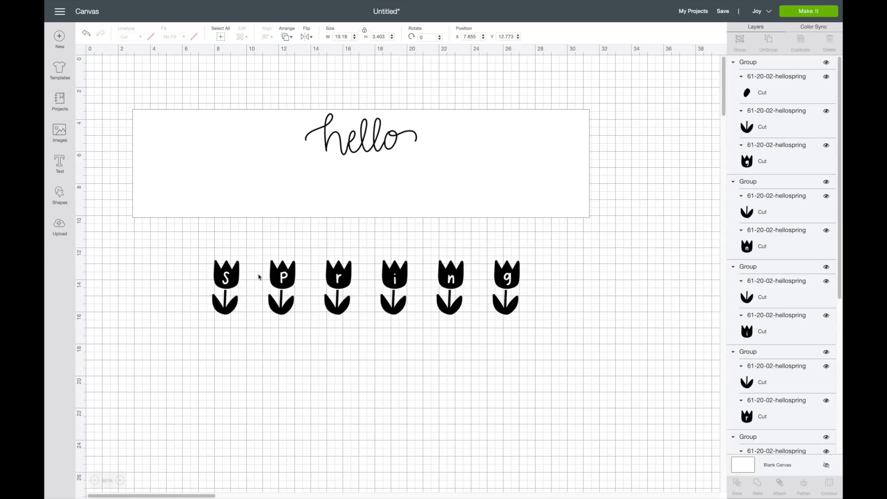
click(226, 285)
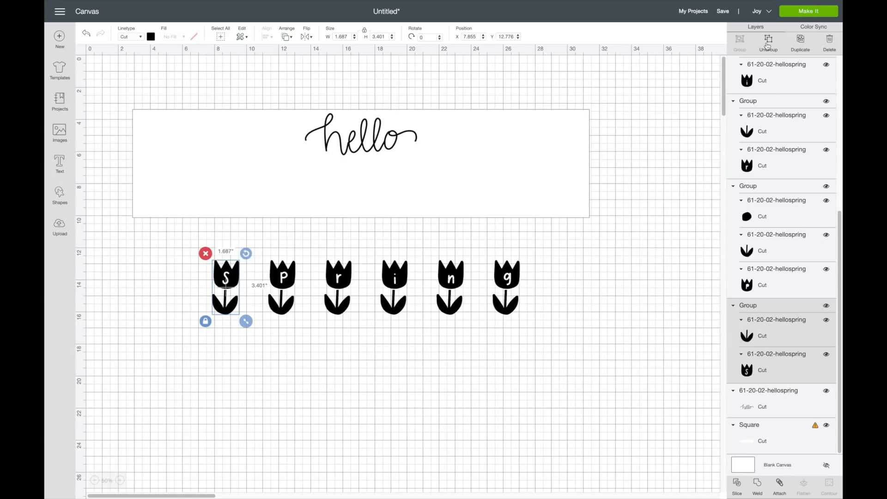
click(280, 278)
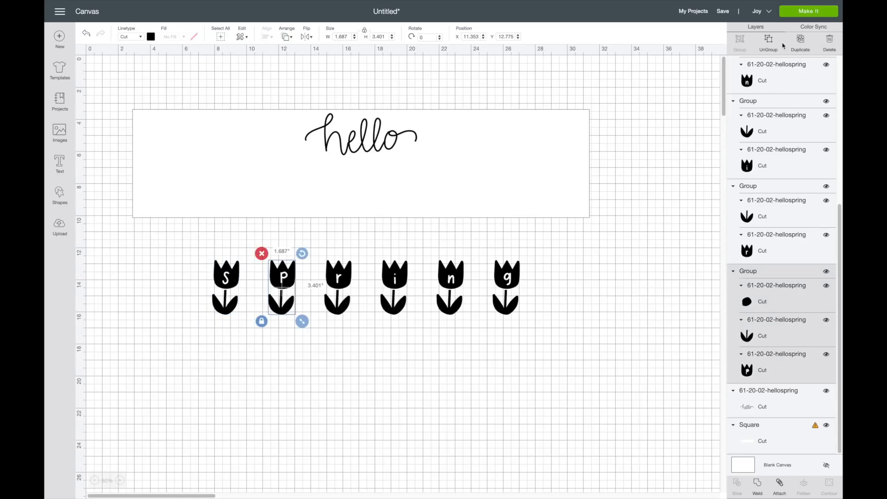
click(338, 277)
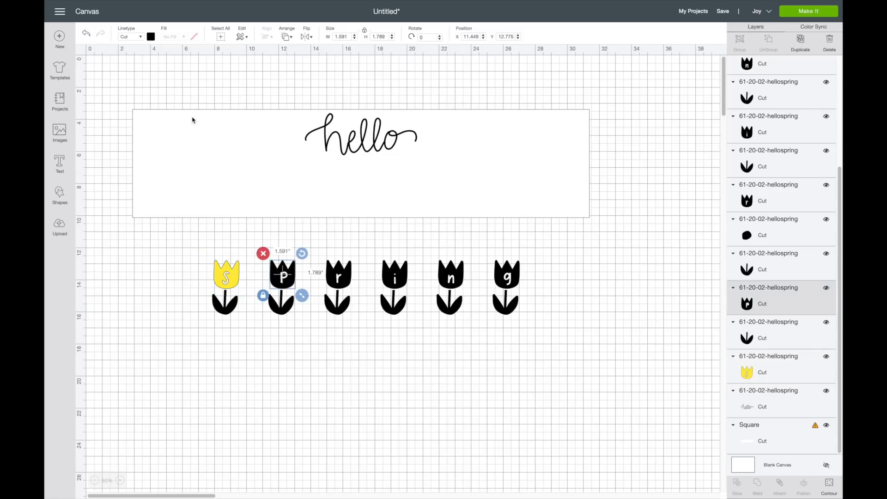
- Colour the P tulip's head pink from the swatch, leaving the S head yellow and the rest black
click(160, 84)
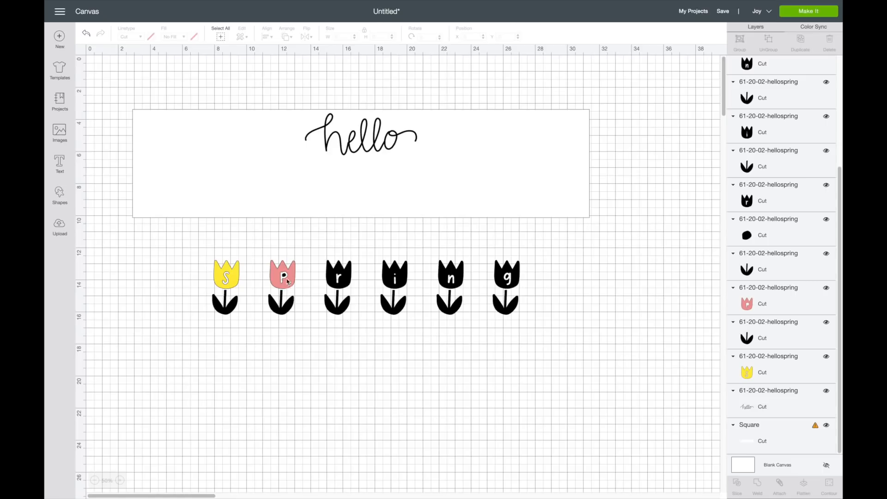
mouse_move(286, 287)
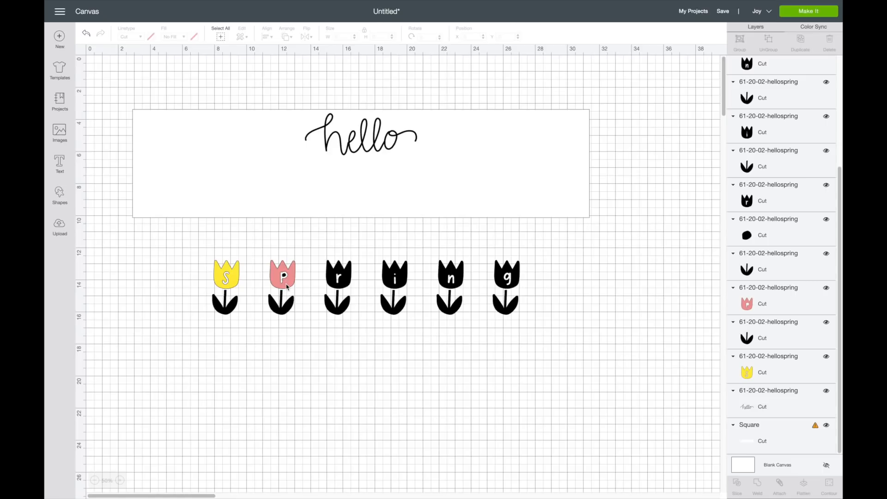
click(282, 275)
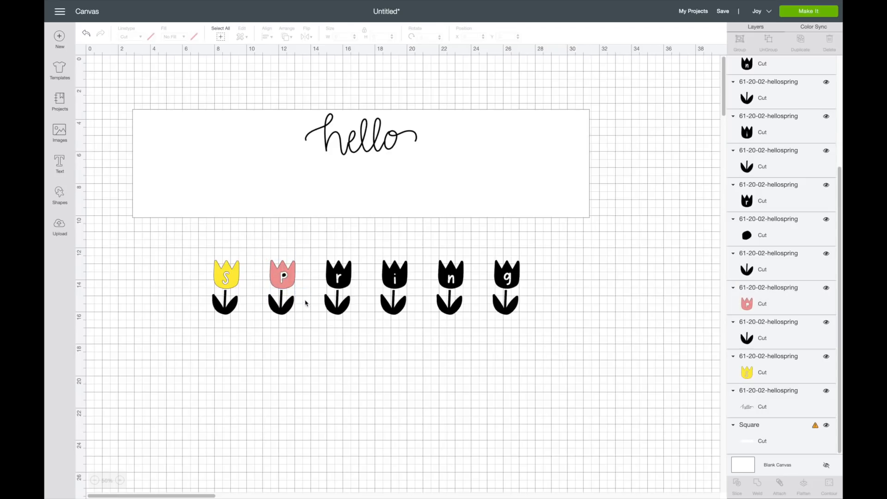
- Weld the pink P tulip head with its letter into one shape, then select the r head
click(281, 275)
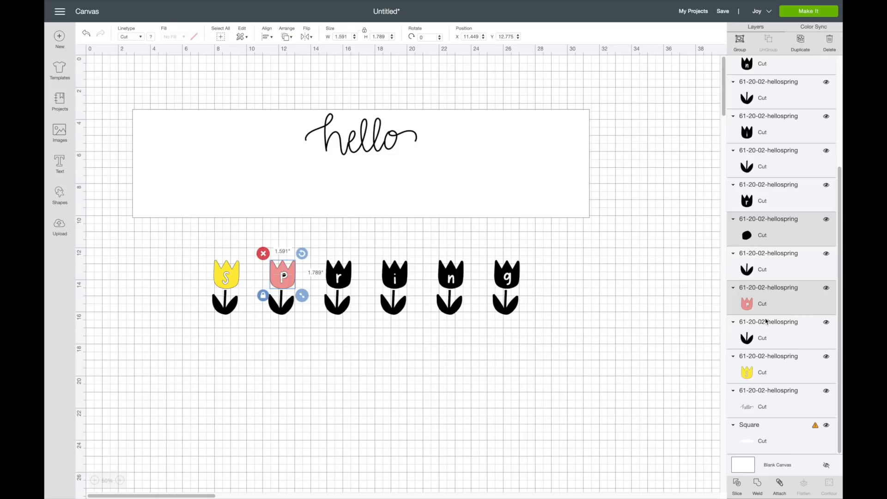
mouse_move(733, 253)
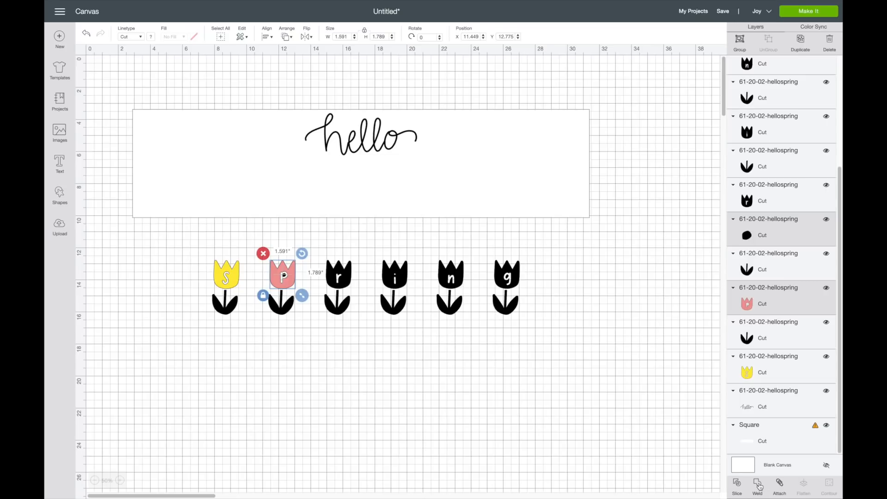
click(364, 361)
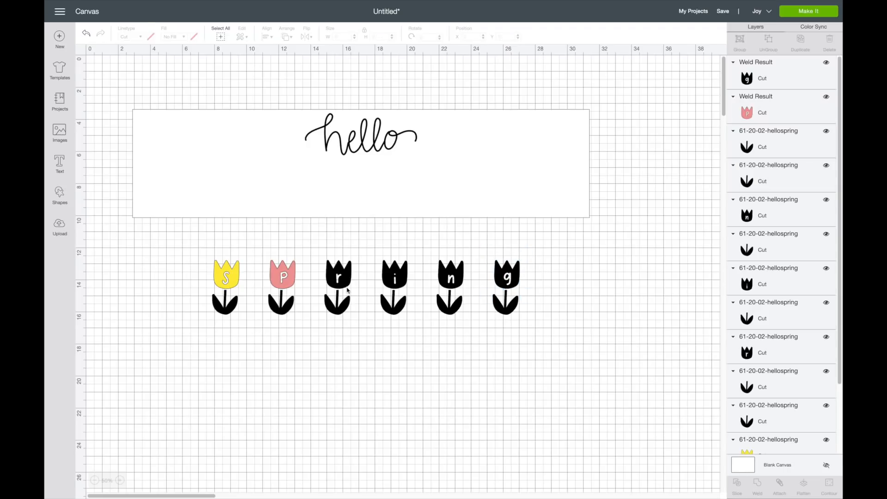
click(338, 277)
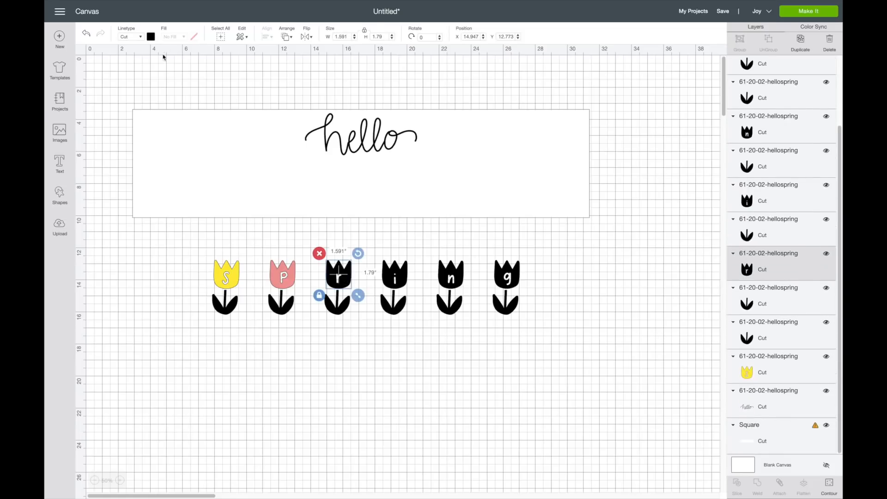
- Make the r tulip head purple and the s tulip's stem and leaves green
click(149, 36)
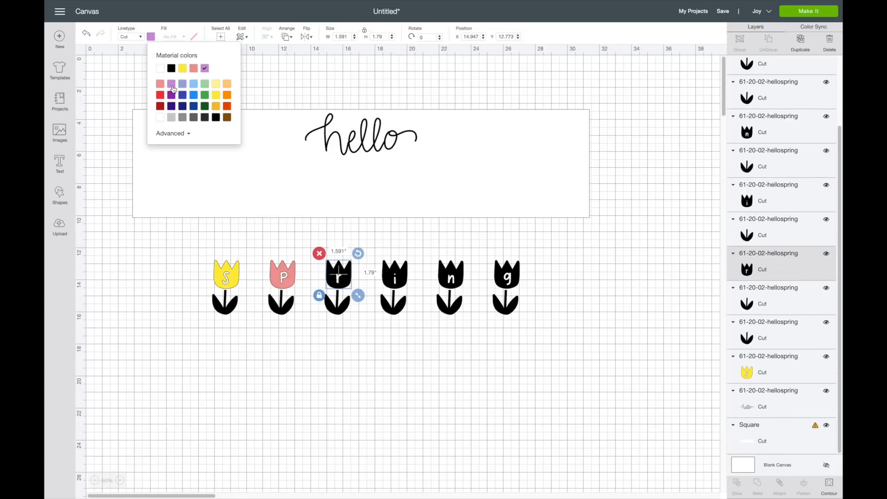
click(171, 88)
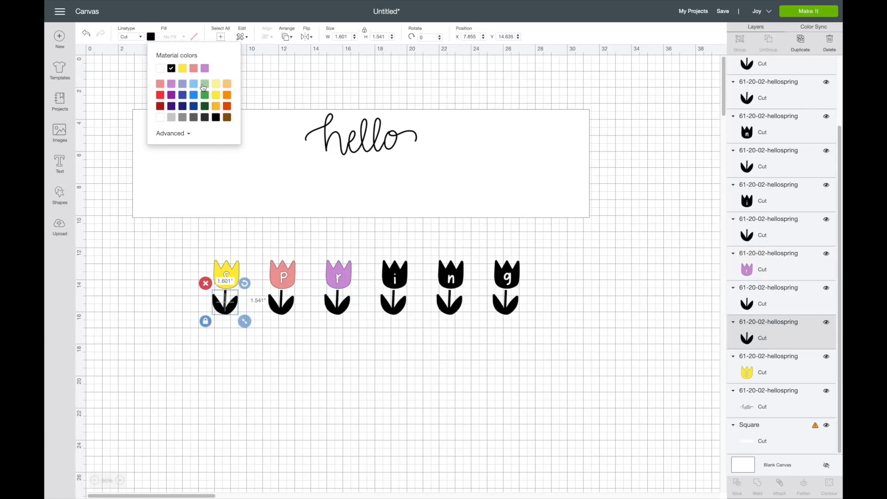
click(203, 84)
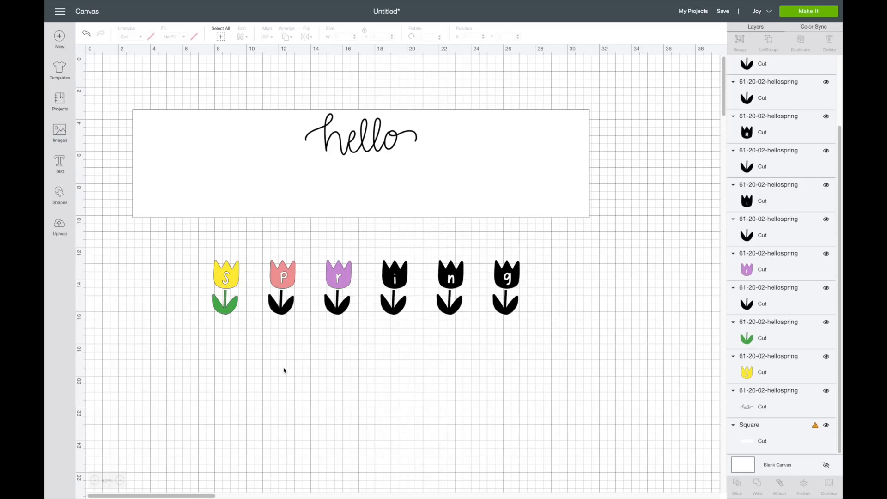
mouse_move(412, 293)
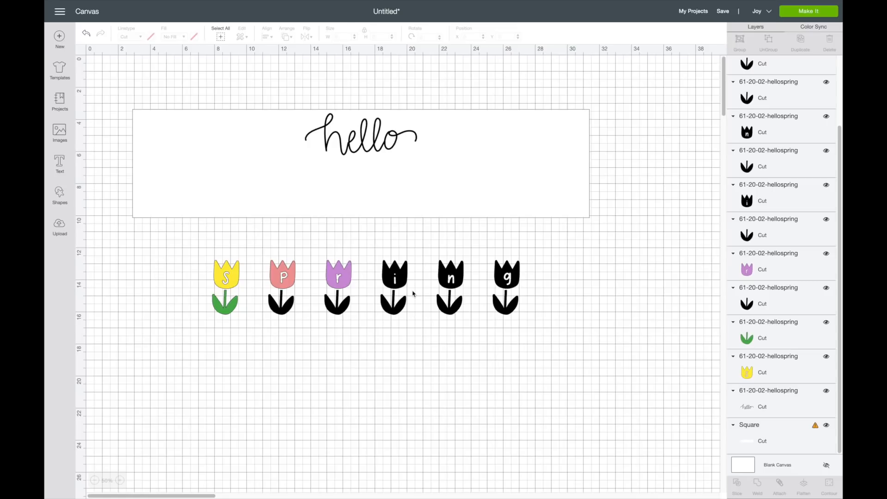
mouse_move(450, 275)
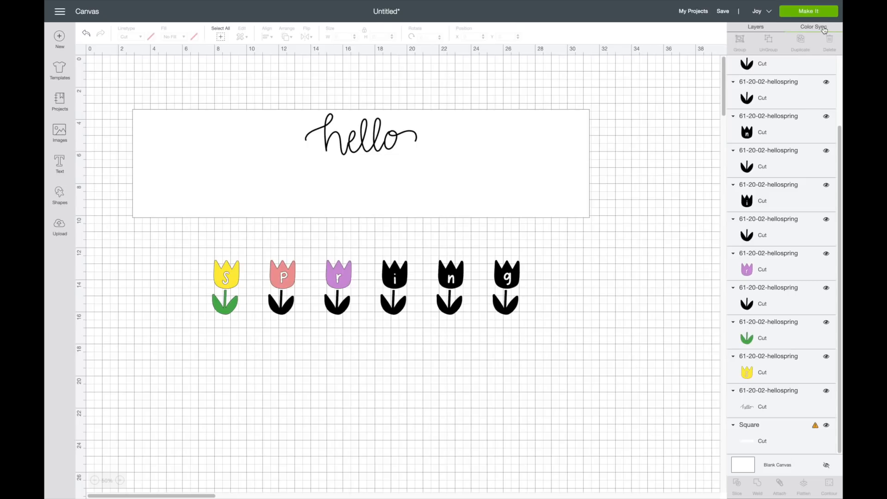
- In Color Sync, drag a black tulip layer onto an existing colour row
click(813, 26)
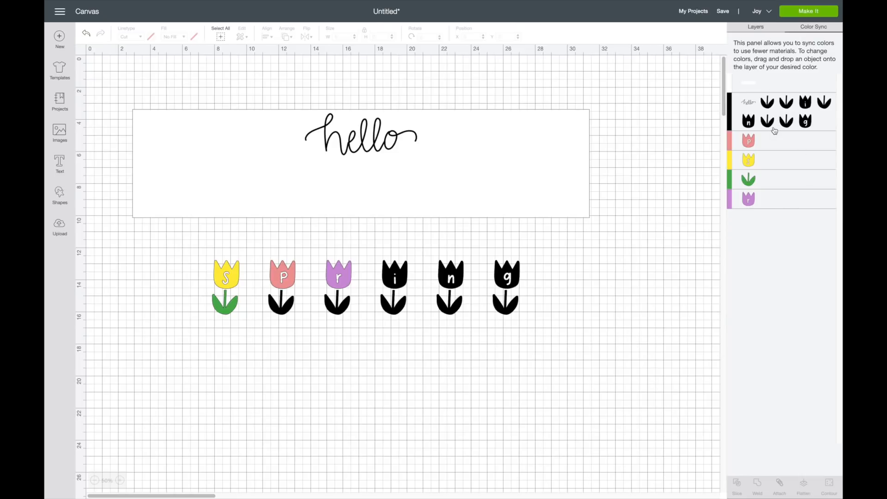
mouse_move(769, 116)
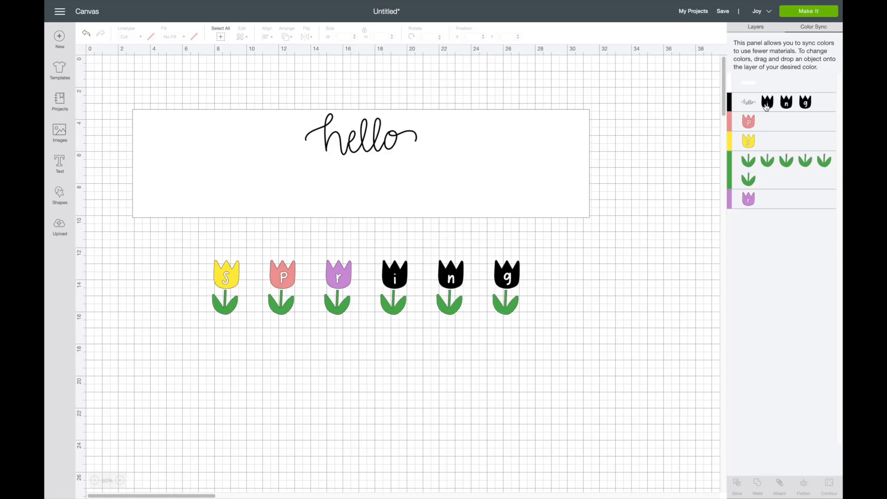
drag(767, 102, 767, 140)
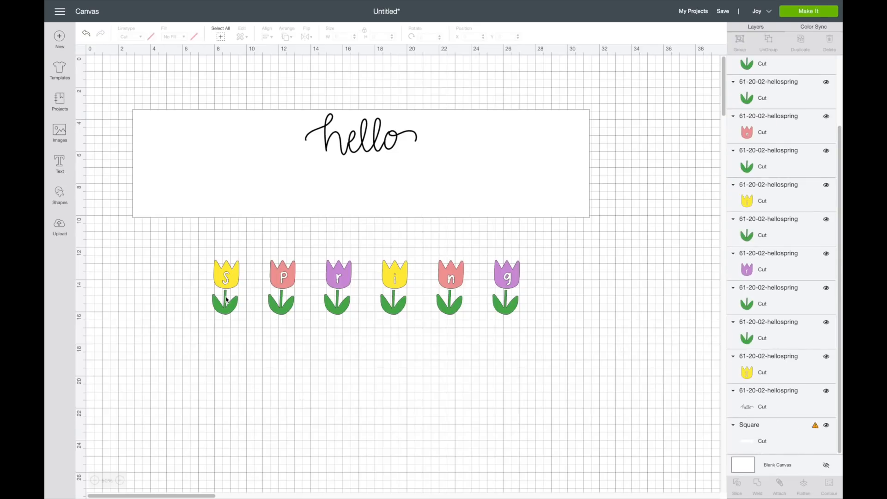
- Select the tulip stems so the six green stems end up attached as one group
click(280, 306)
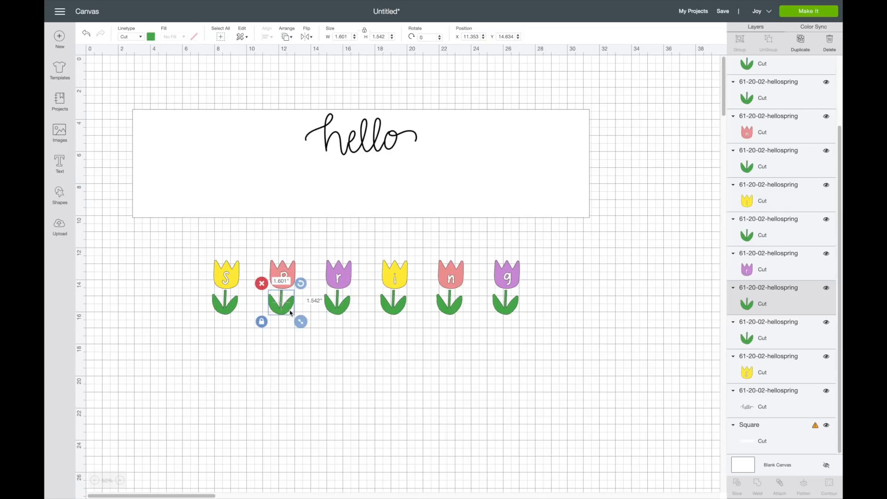
mouse_move(332, 311)
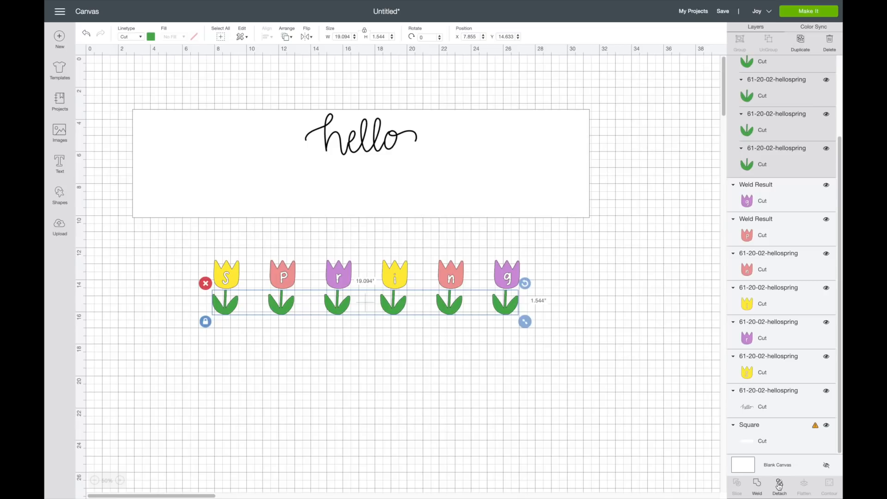
mouse_move(169, 274)
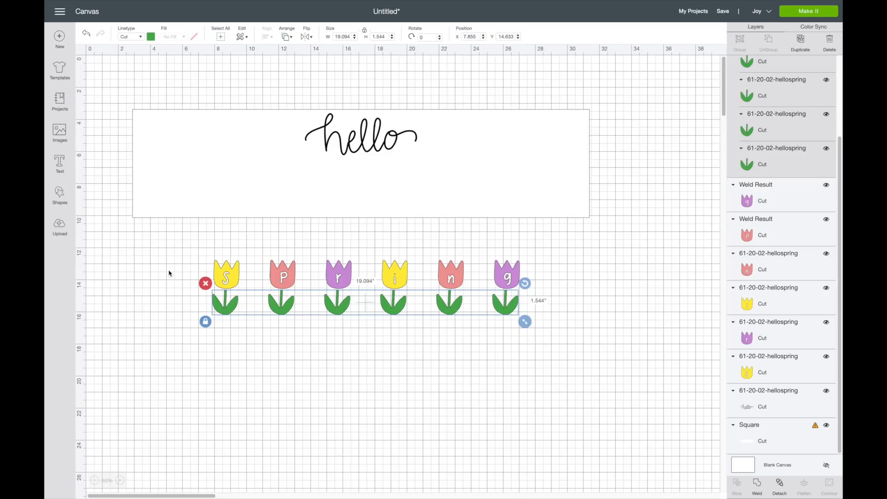
mouse_move(412, 190)
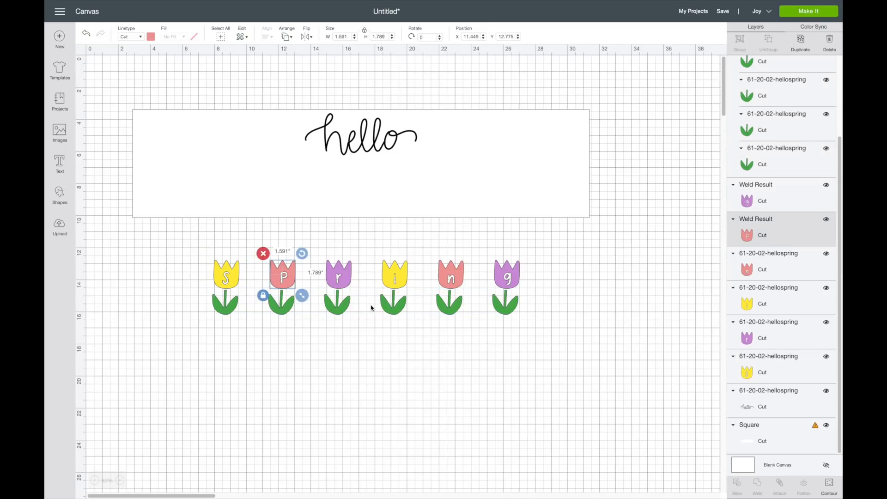
click(338, 277)
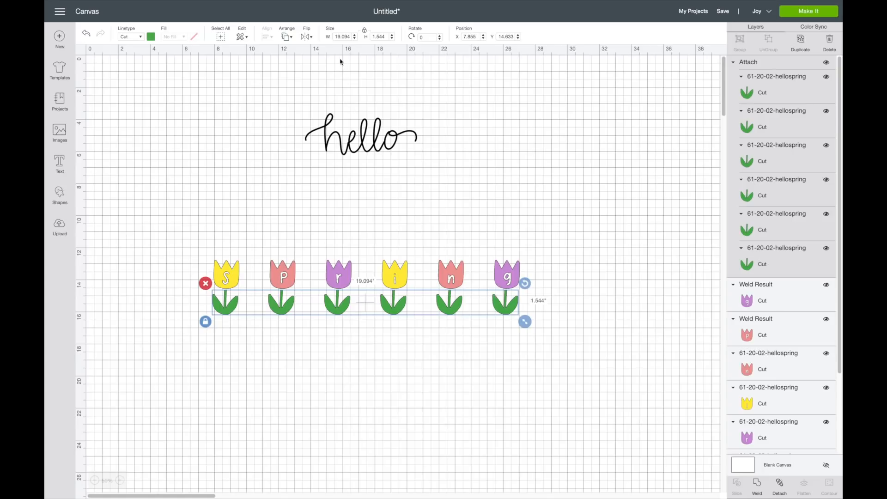
mouse_move(374, 160)
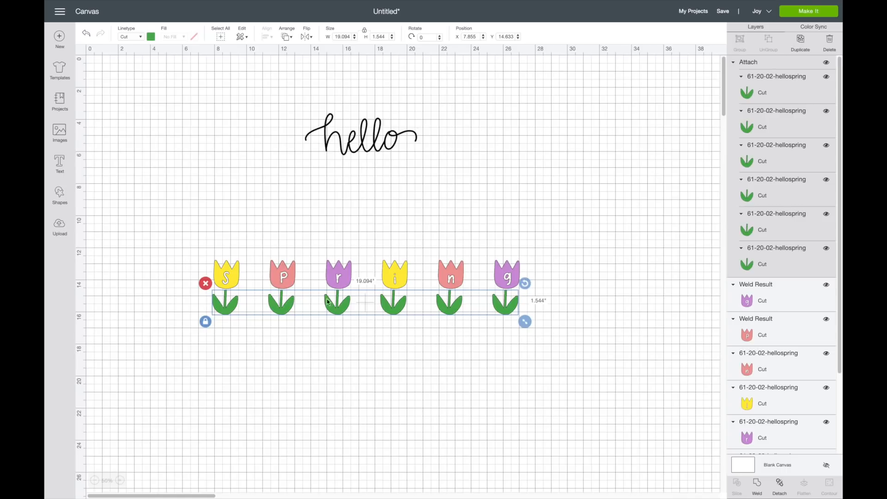
mouse_move(355, 424)
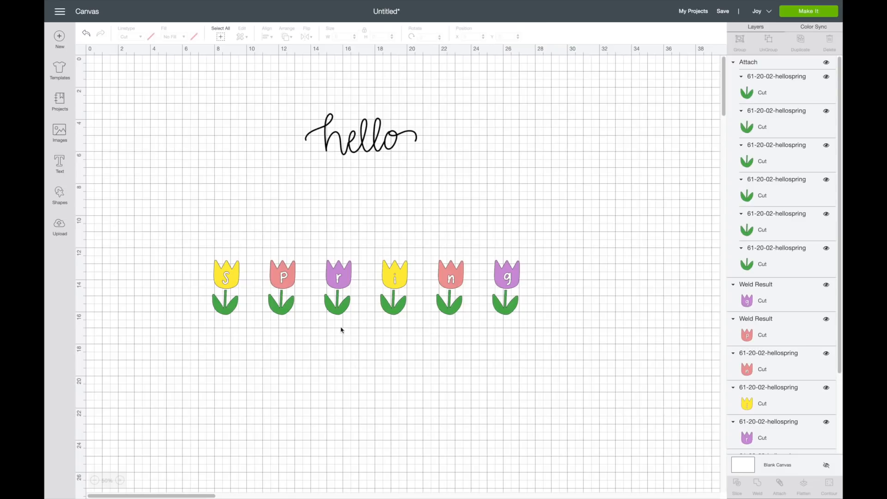
mouse_move(387, 321)
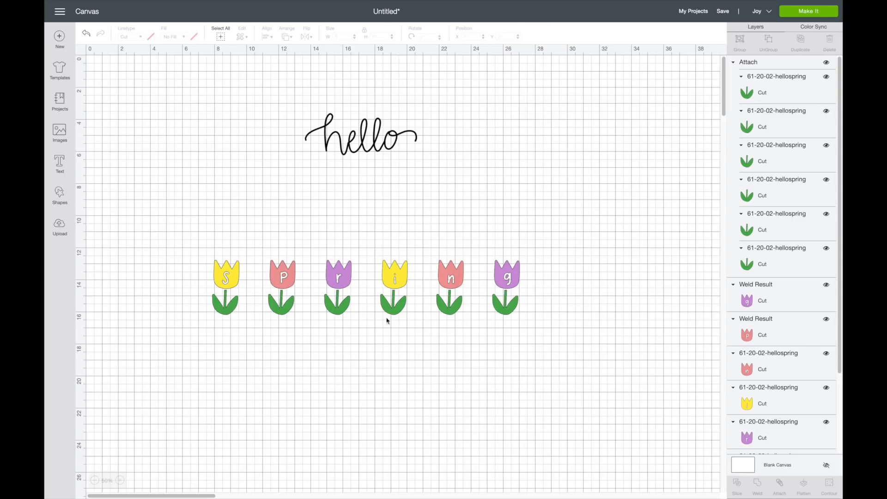
mouse_move(327, 306)
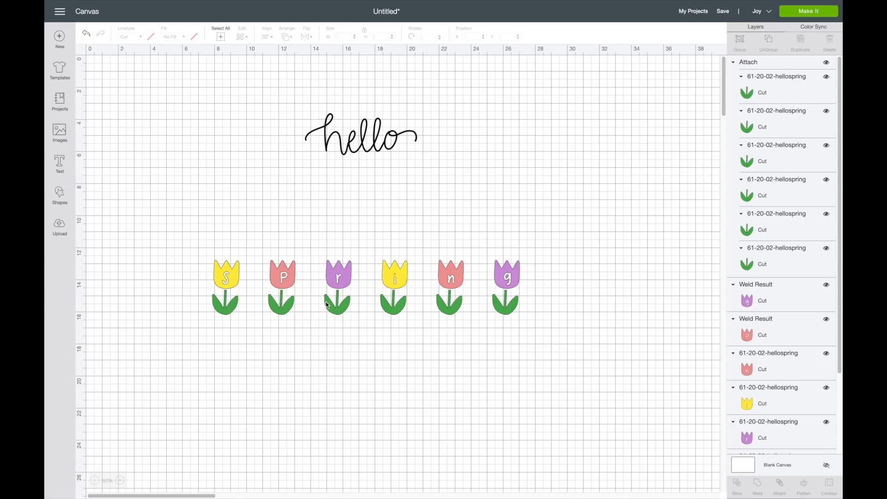
mouse_move(459, 223)
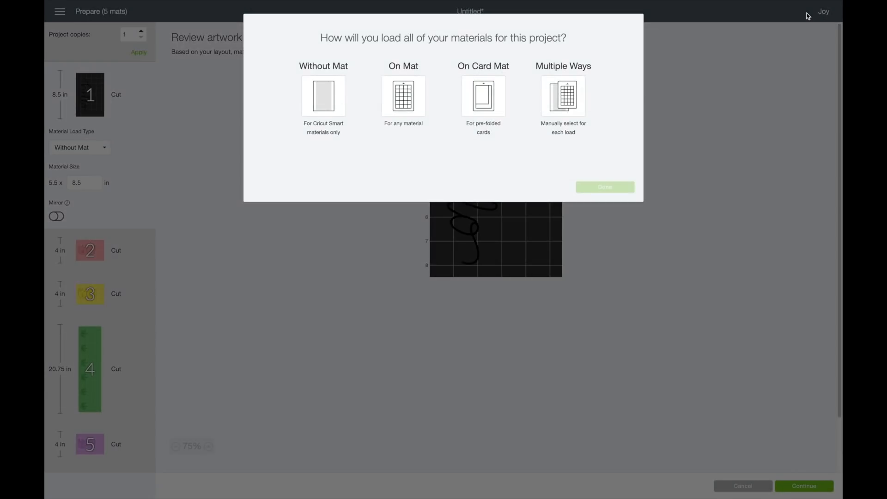
mouse_move(370, 402)
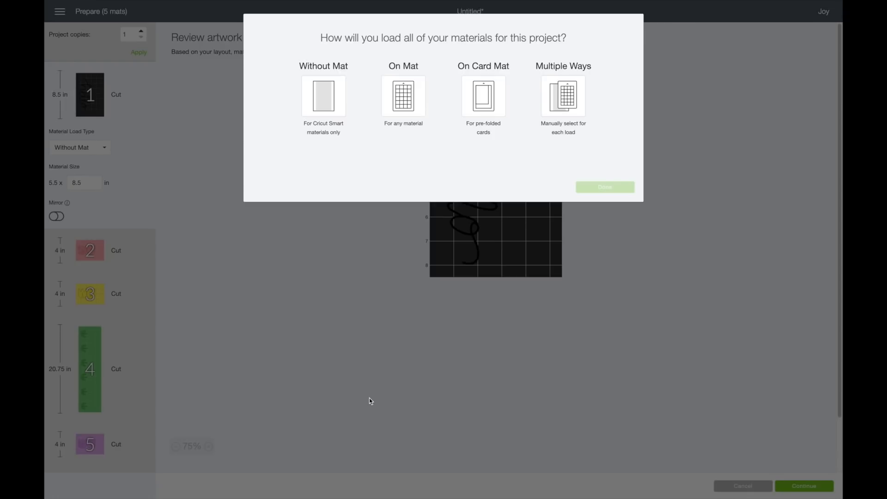
mouse_move(122, 377)
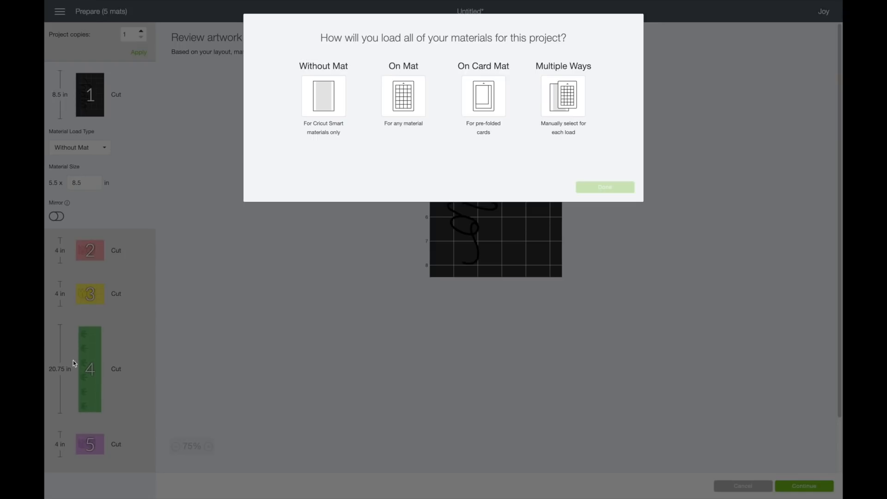
mouse_move(112, 266)
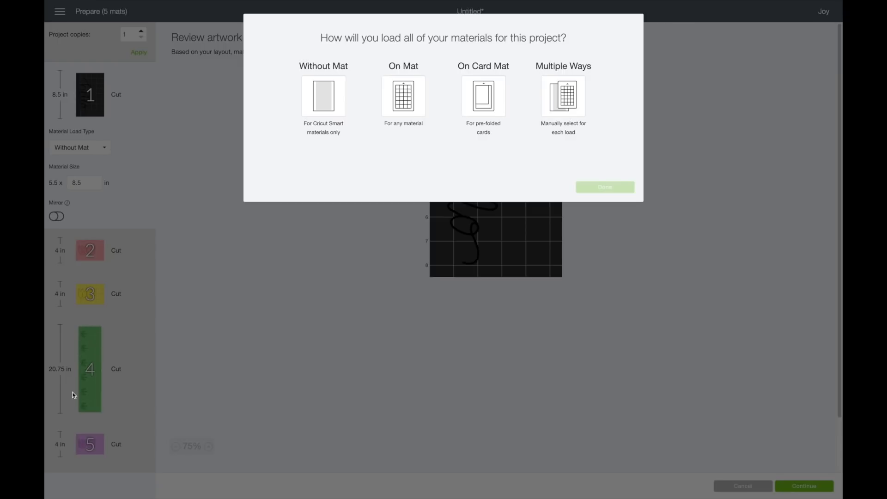
mouse_move(113, 414)
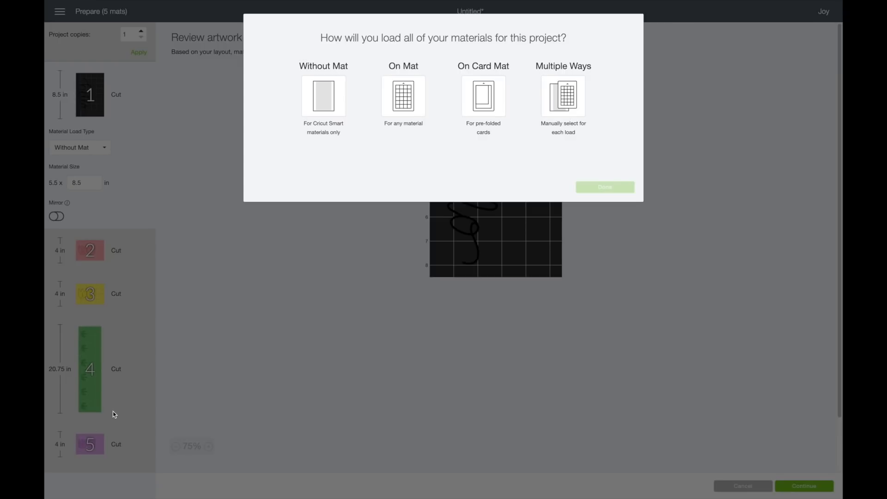
mouse_move(414, 120)
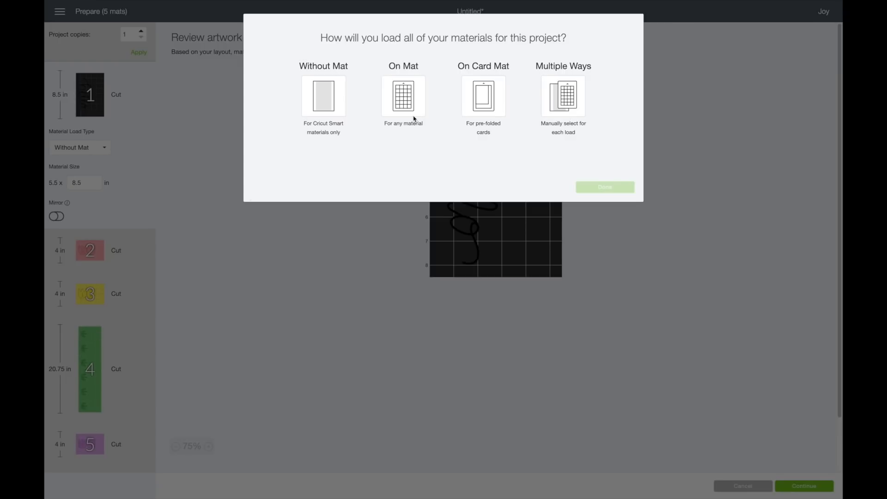
- Choose Multiple Ways for loading materials so each mat loads separately, and confirm
click(562, 95)
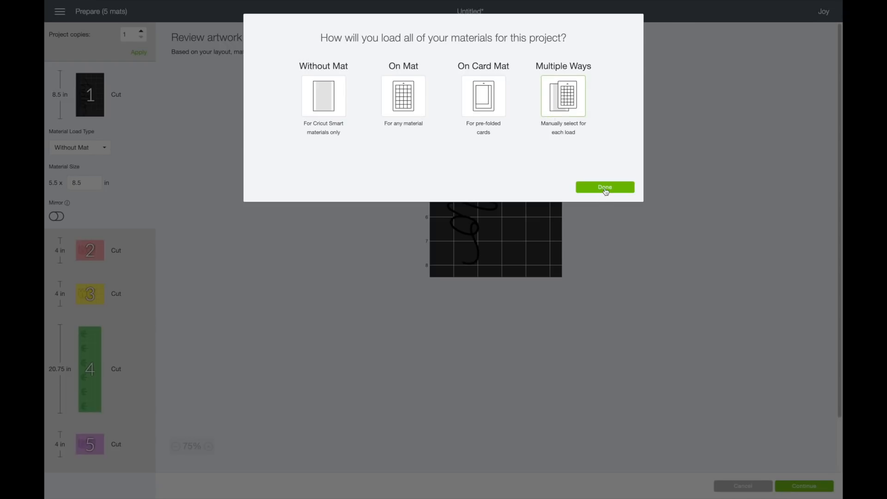
click(604, 187)
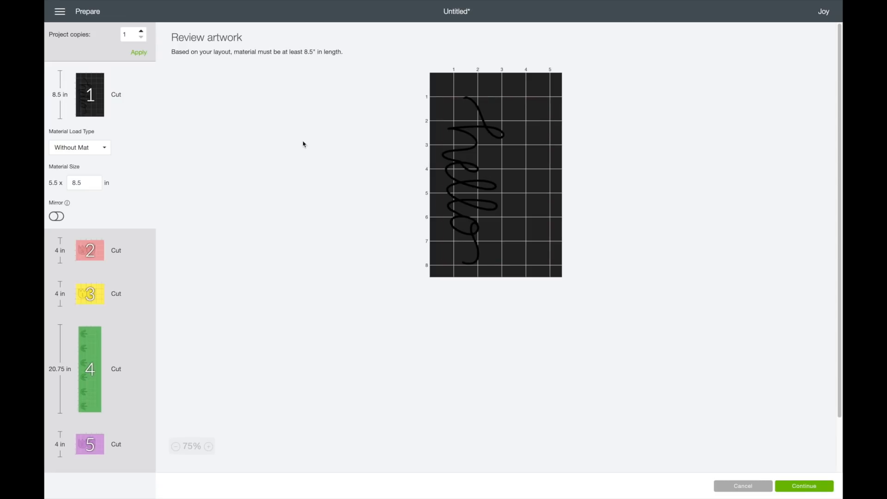
mouse_move(115, 130)
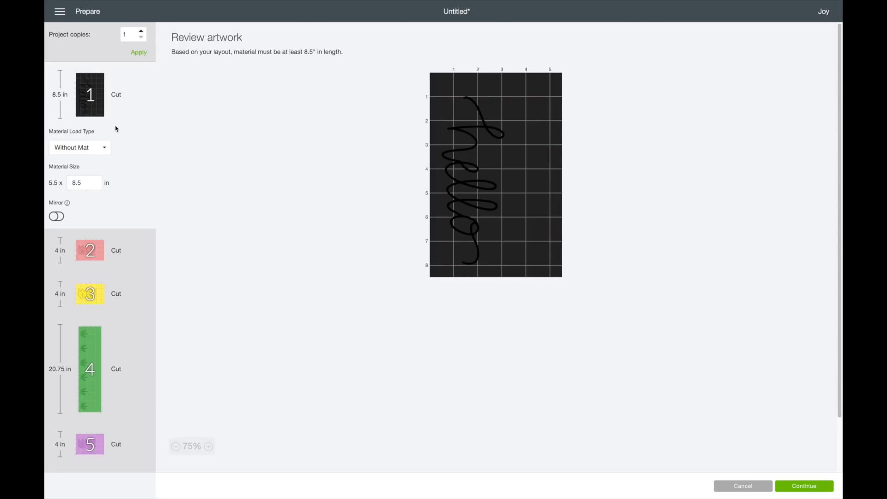
mouse_move(115, 131)
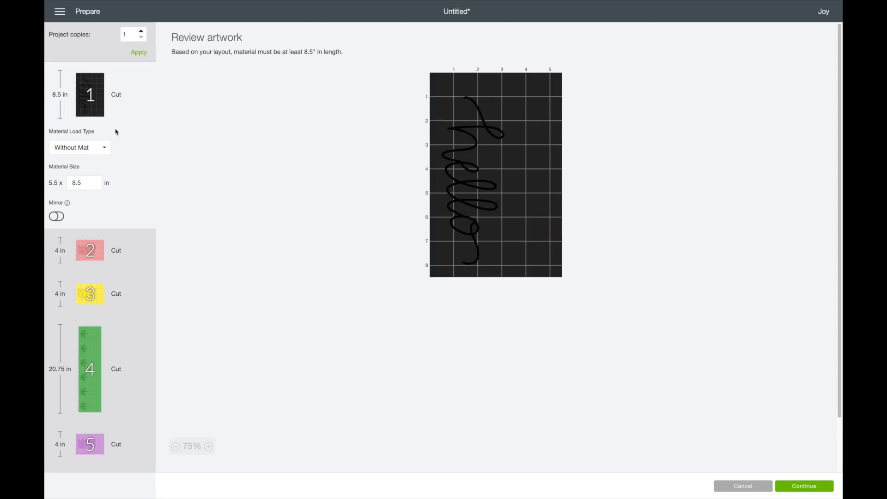
- Set the hello, pink, yellow and purple tulip designs to cut On Mat
click(80, 147)
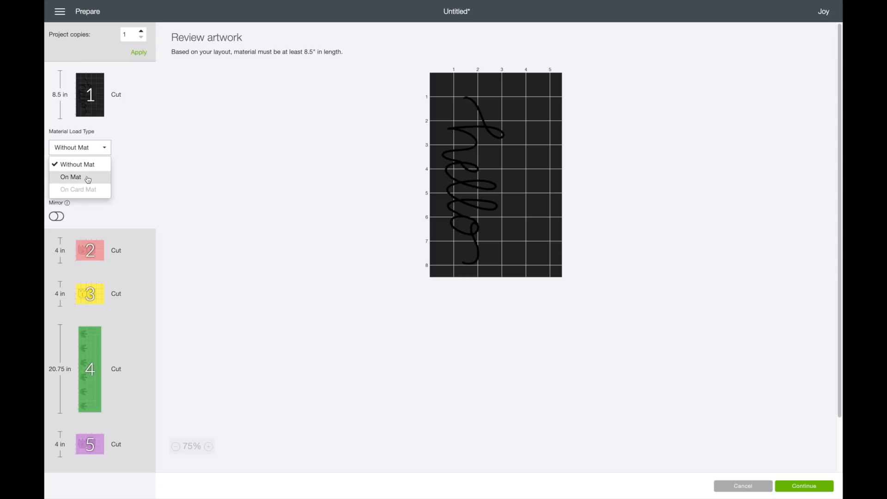
click(70, 176)
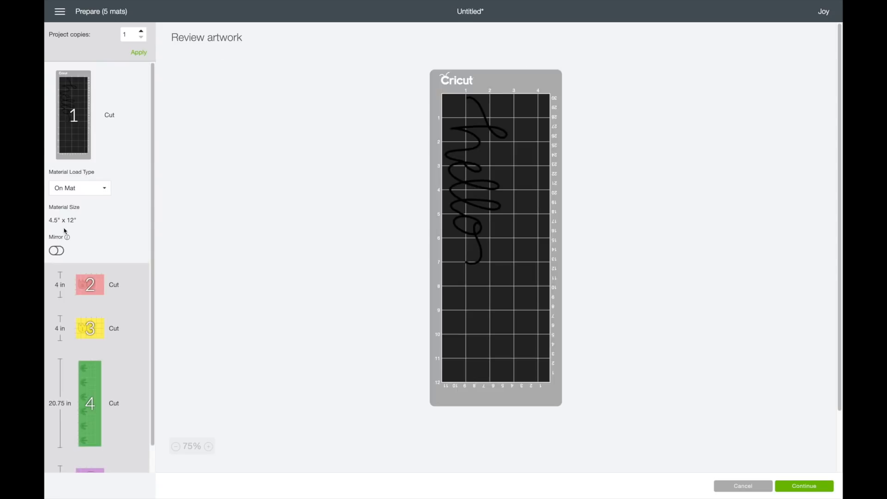
scroll(down, 3)
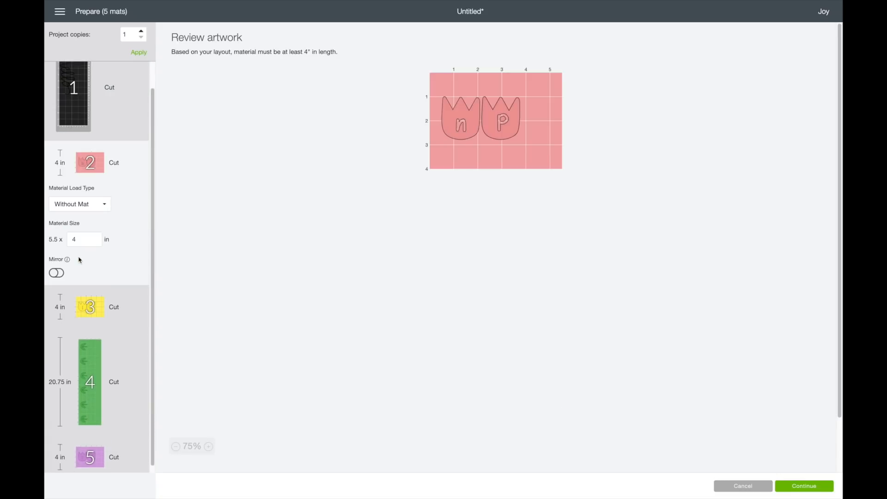
click(80, 203)
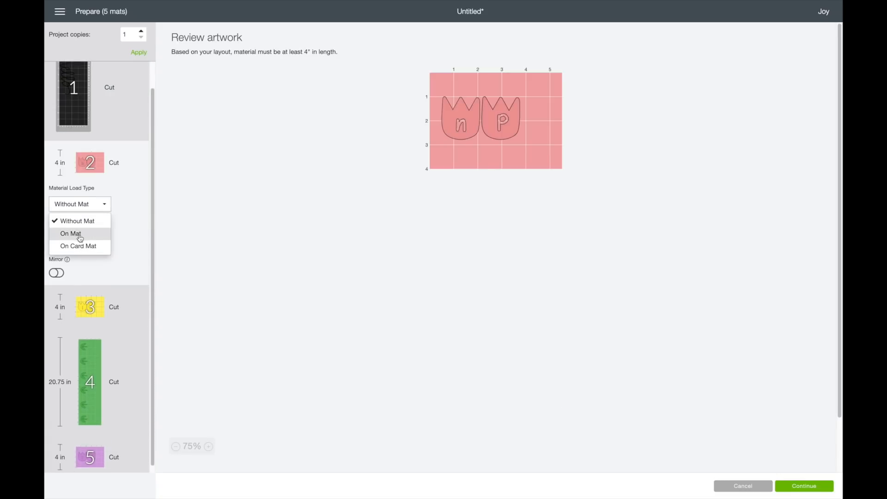
click(70, 233)
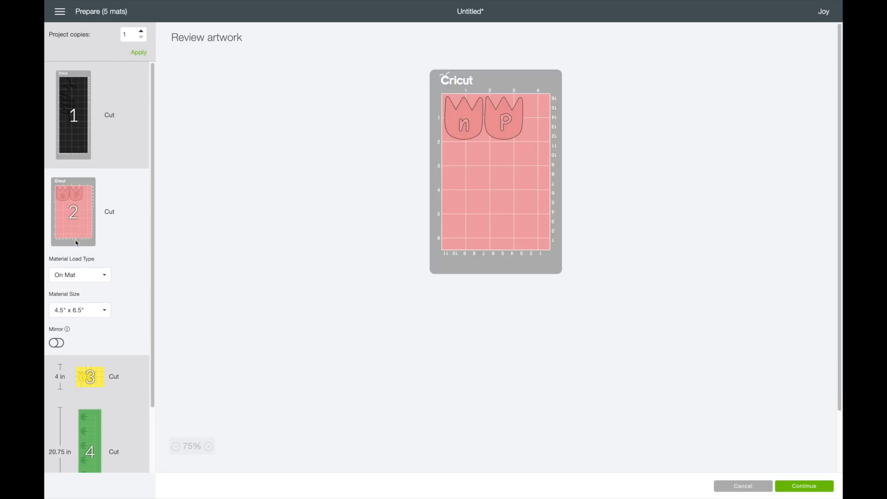
scroll(down, 3)
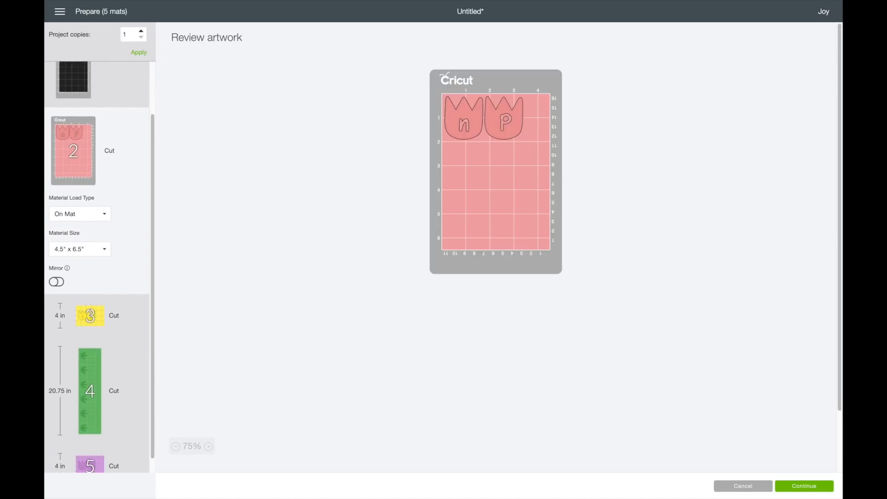
click(79, 213)
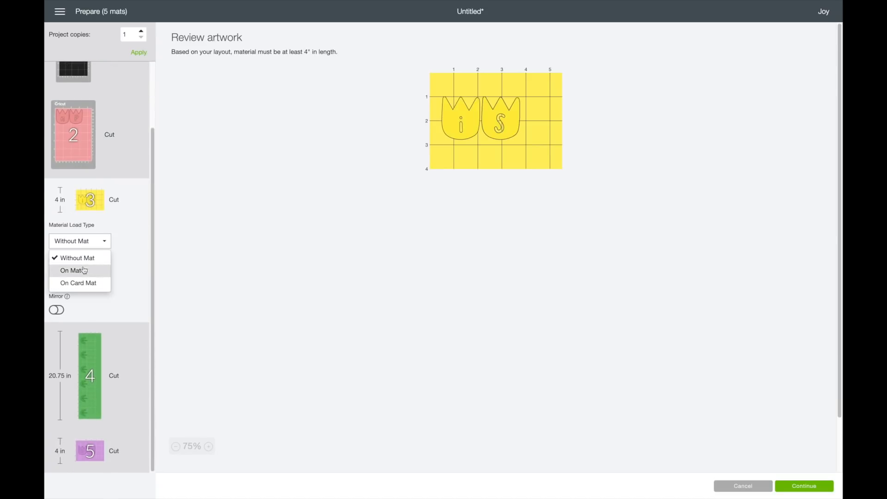
click(69, 270)
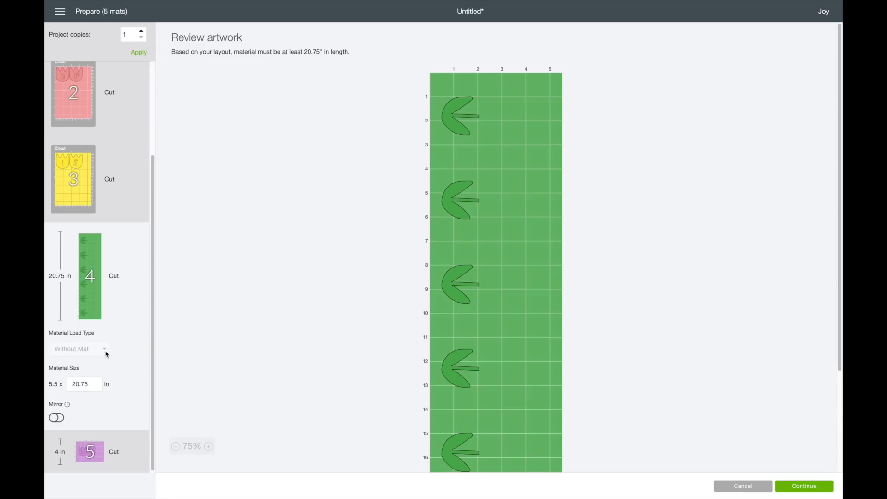
mouse_move(65, 367)
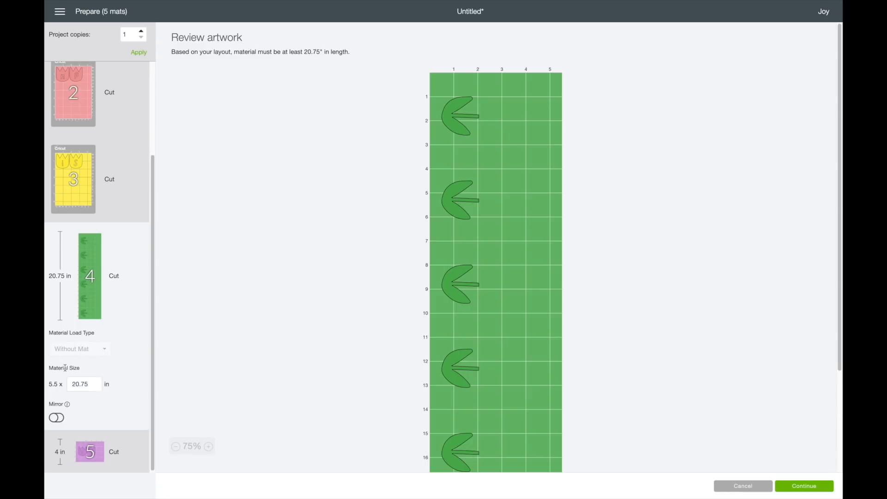
mouse_move(249, 294)
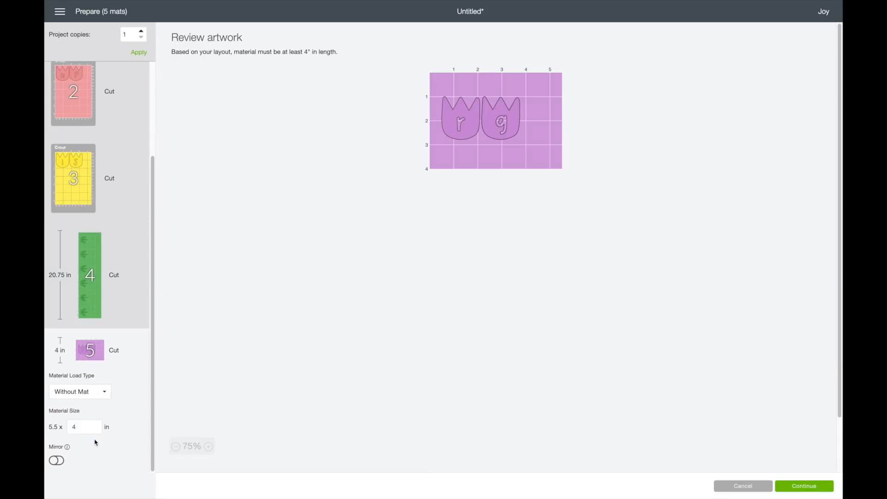
click(78, 392)
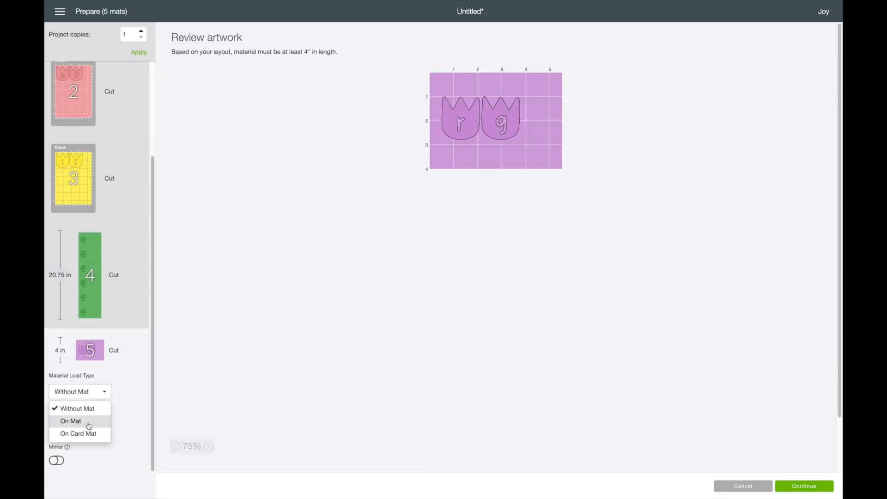
click(70, 421)
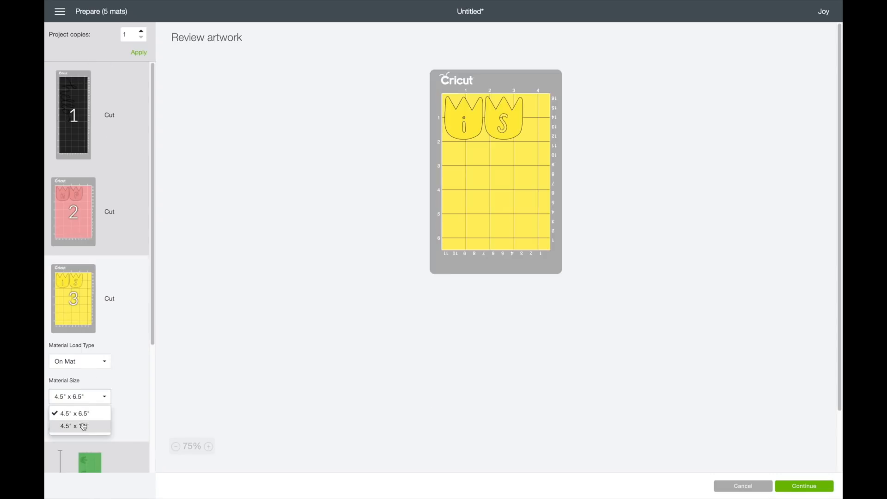
- Use the 4.5" x 12" mat size for the yellow and pink tulips and continue to cutting
click(67, 426)
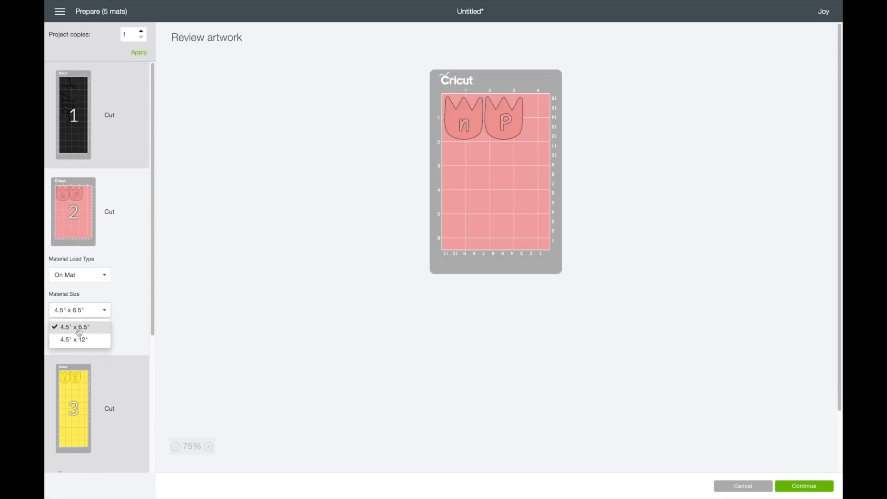
click(69, 340)
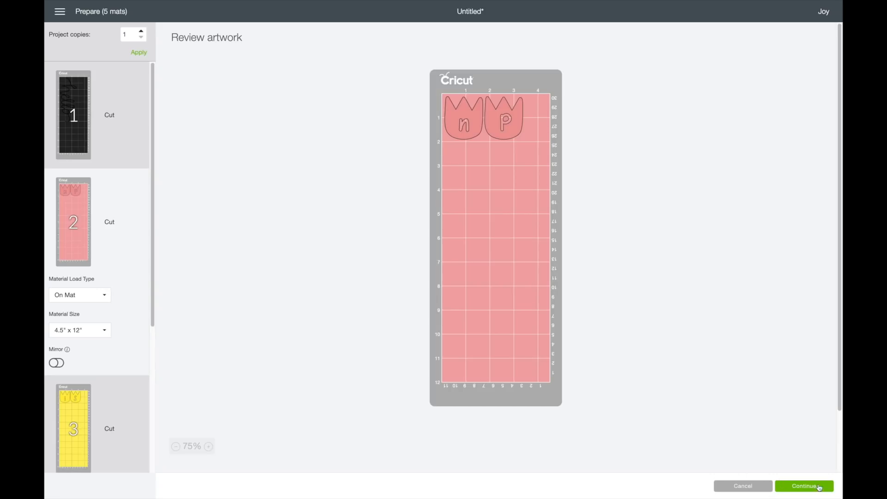
click(803, 485)
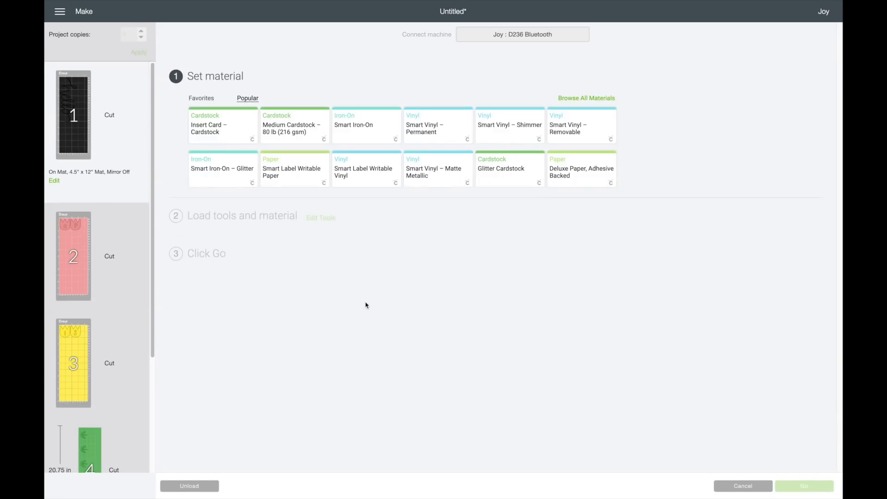
- Search the material catalogue for 'vinyl' and set the first mat to Premium Vinyl
scroll(down, 3)
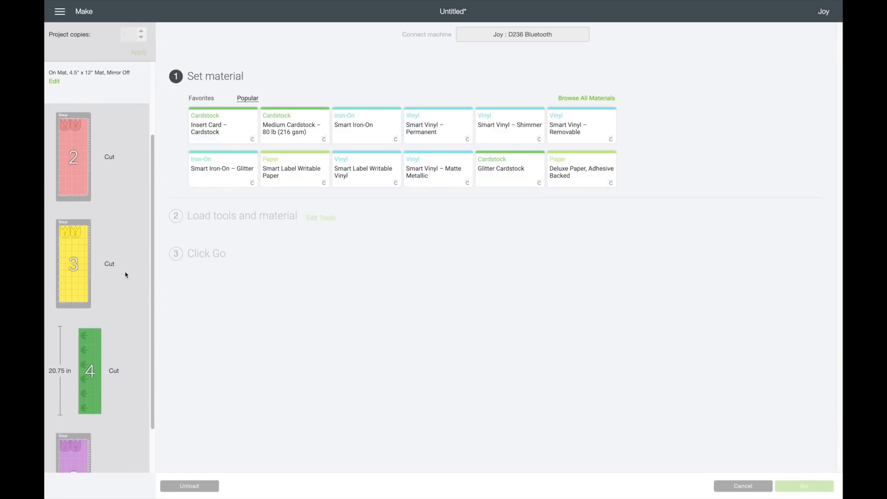
mouse_move(404, 269)
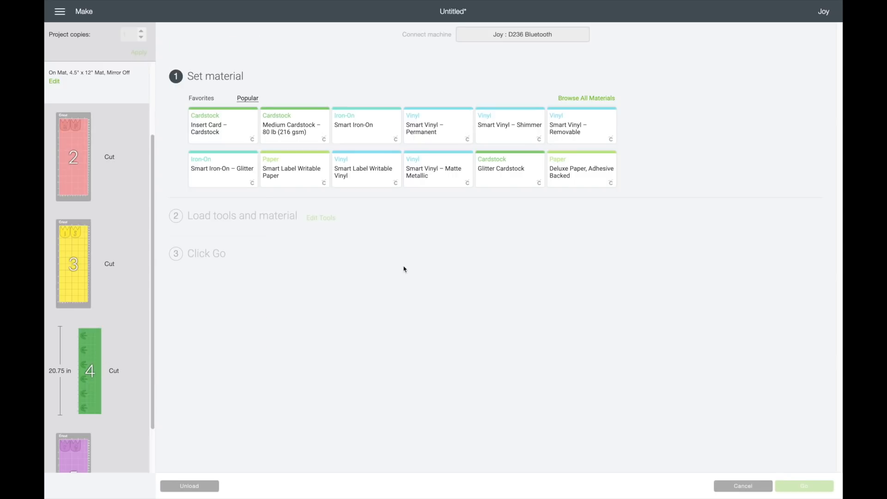
click(586, 98)
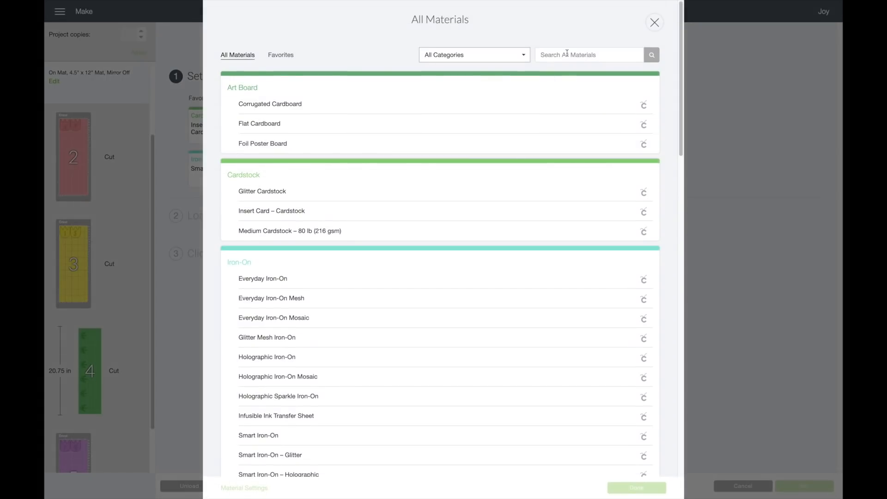
text(vinyl)
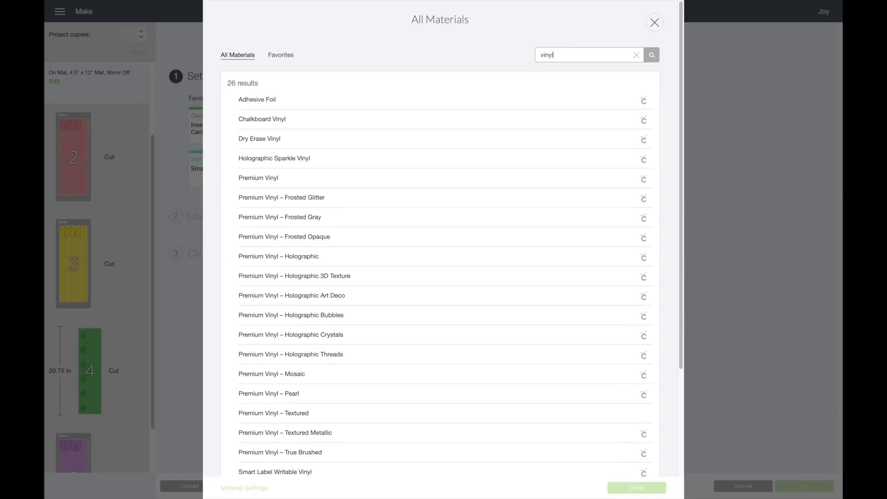
mouse_move(325, 217)
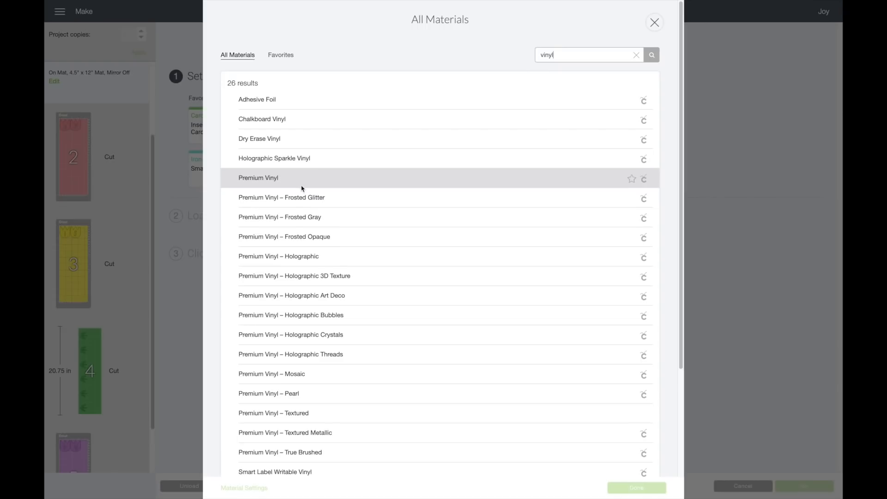
click(258, 177)
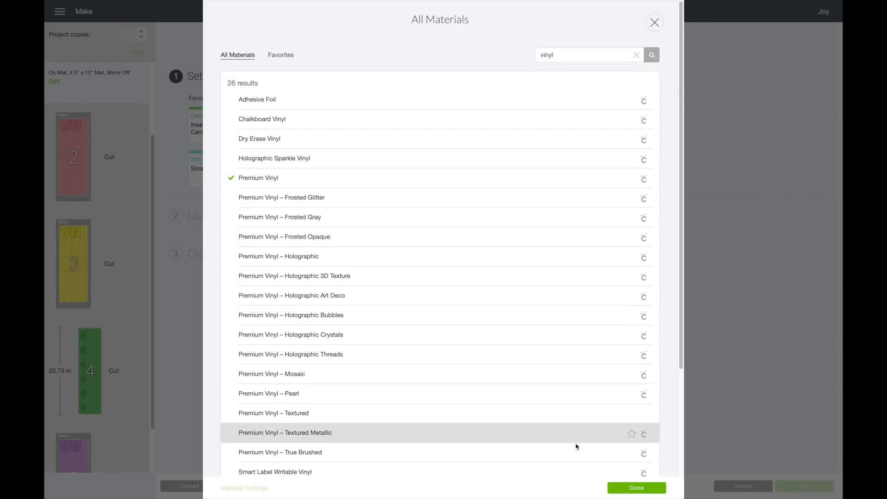
click(635, 486)
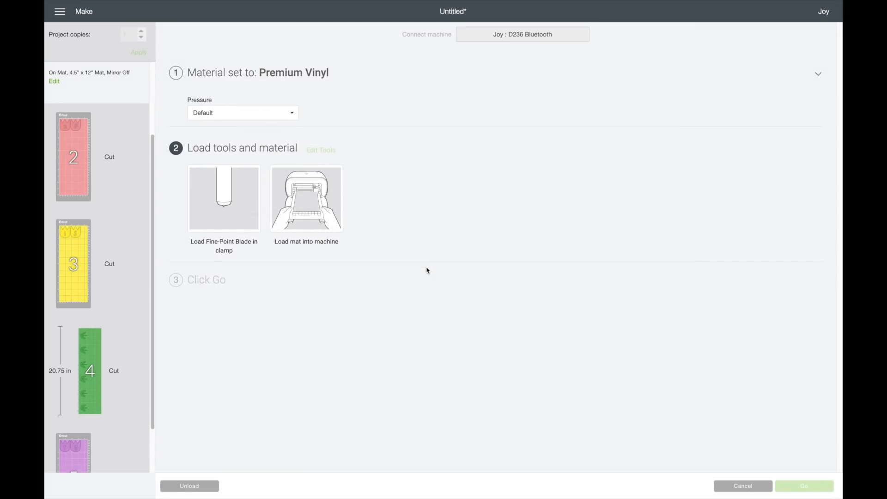
mouse_move(296, 297)
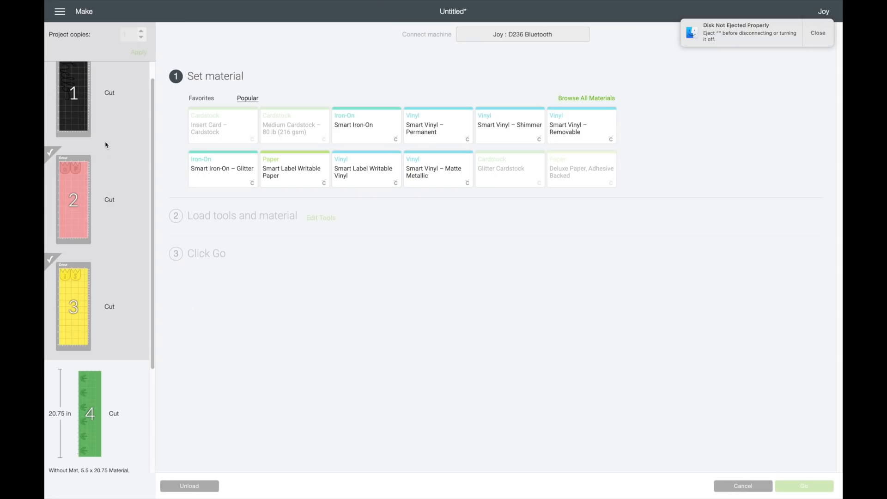
- Set the green stems mat's material to Smart Vinyl – Permanent from the Popular list
click(73, 104)
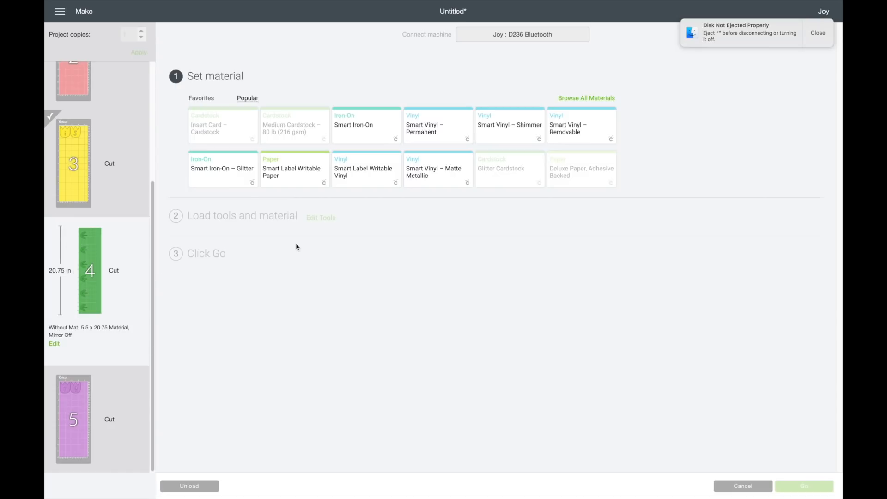
click(438, 125)
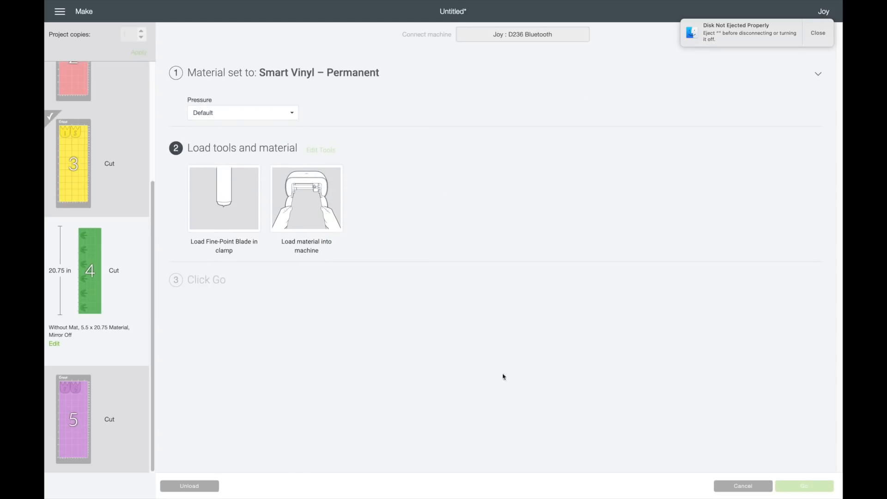